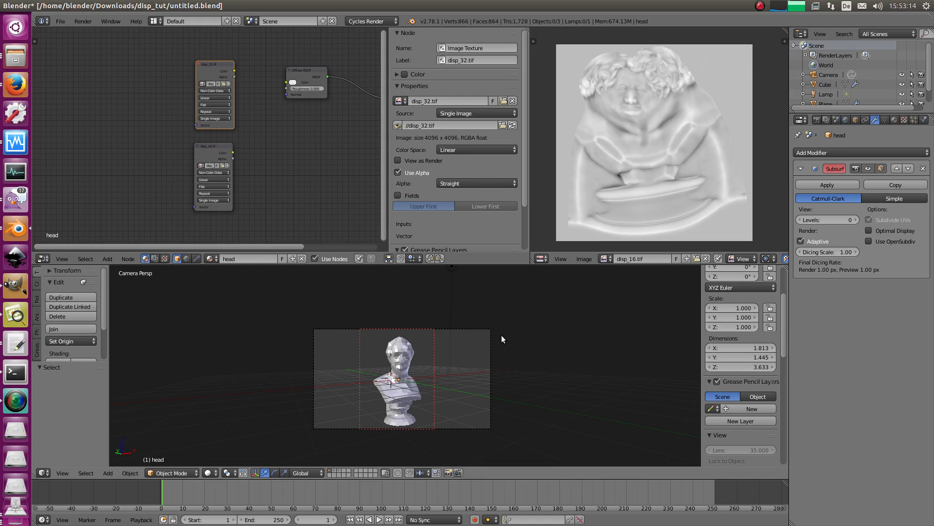
{"action": "mouse_move", "coordinate": [582, 240]}
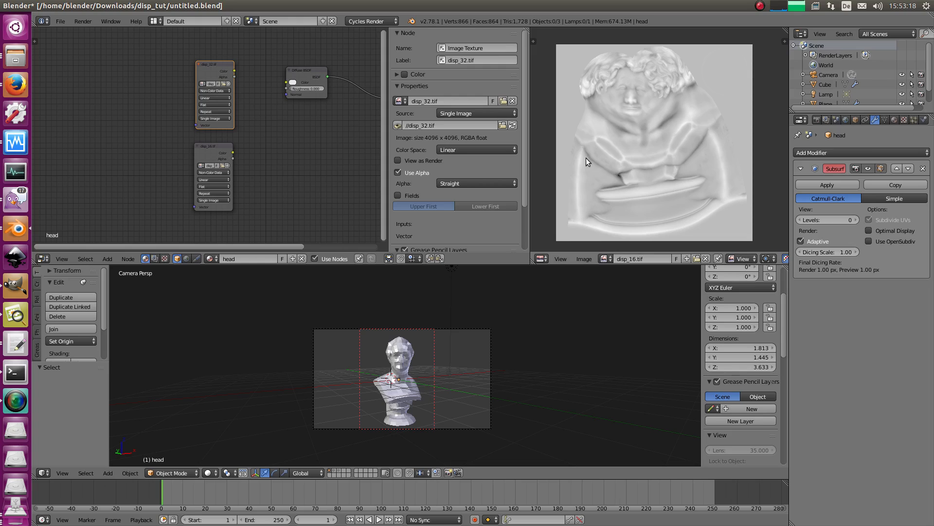
{"action": "mouse_move", "coordinate": [331, 140]}
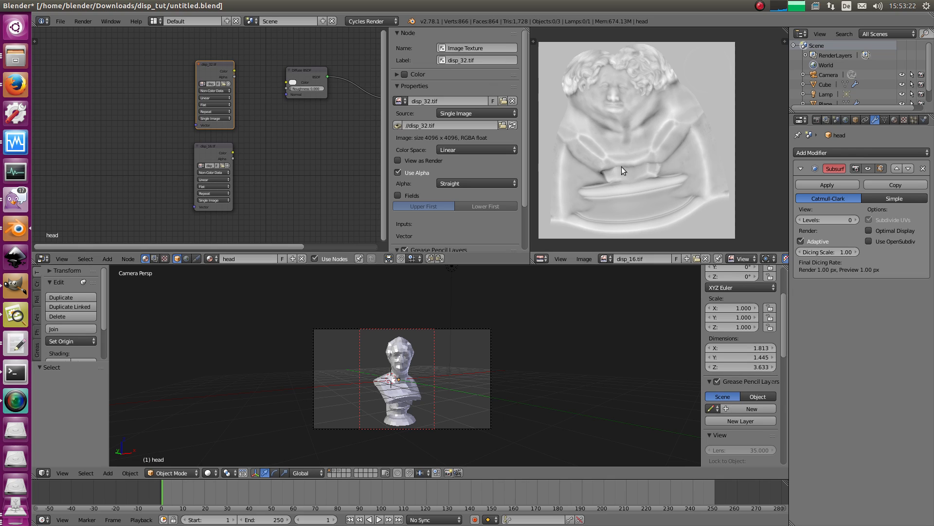
{"action": "mouse_move", "coordinate": [536, 111]}
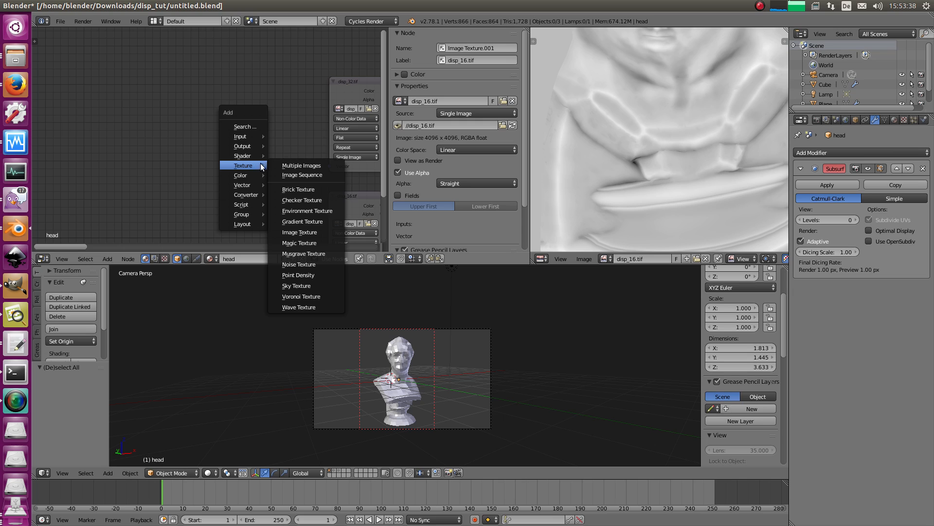
Add Noise and Checker Texture nodes with a black Color2, then a Combine XYZ node
{"action": "left_click", "coordinate": [299, 263]}
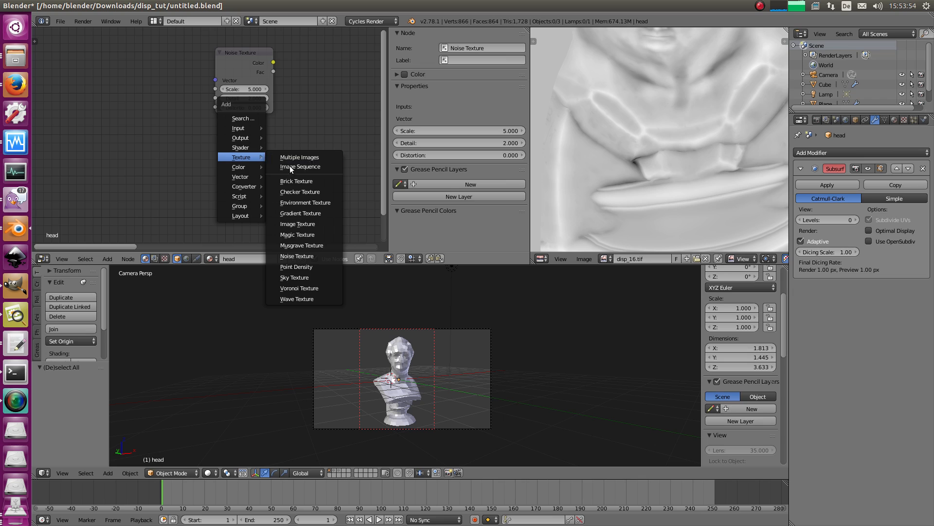
{"action": "left_click", "coordinate": [299, 191]}
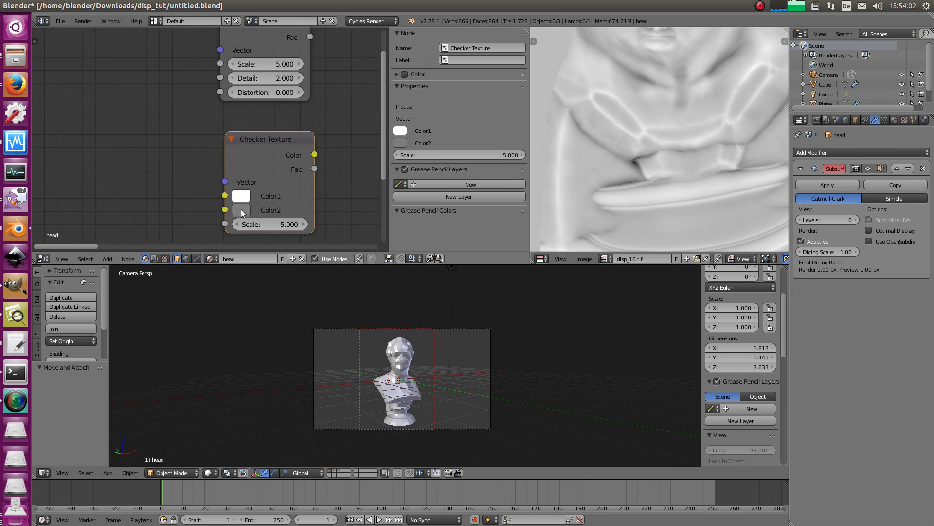
{"action": "left_click", "coordinate": [240, 209]}
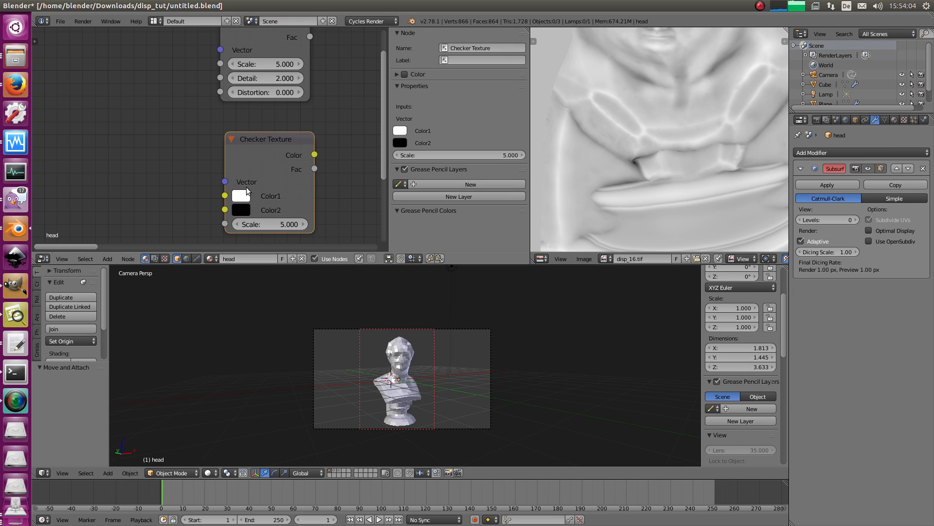
{"action": "left_click", "coordinate": [240, 196]}
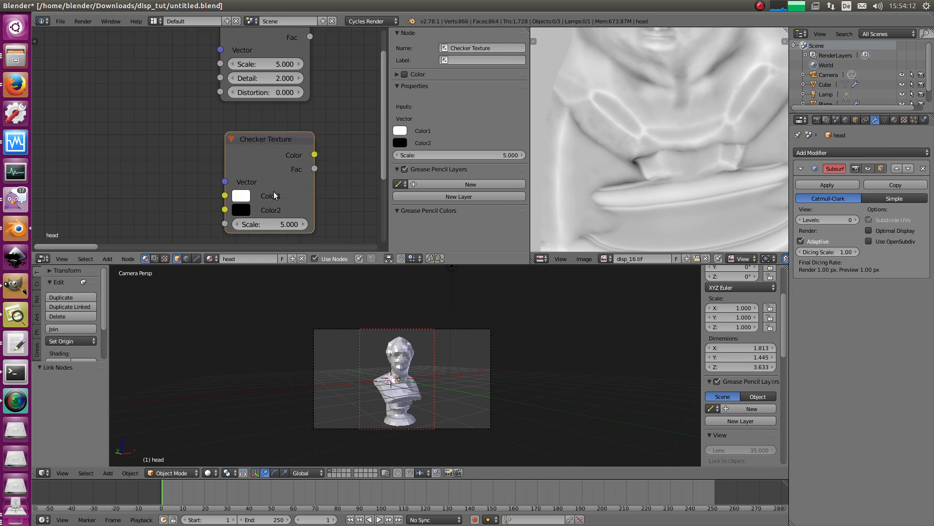
{"action": "left_click", "coordinate": [241, 195]}
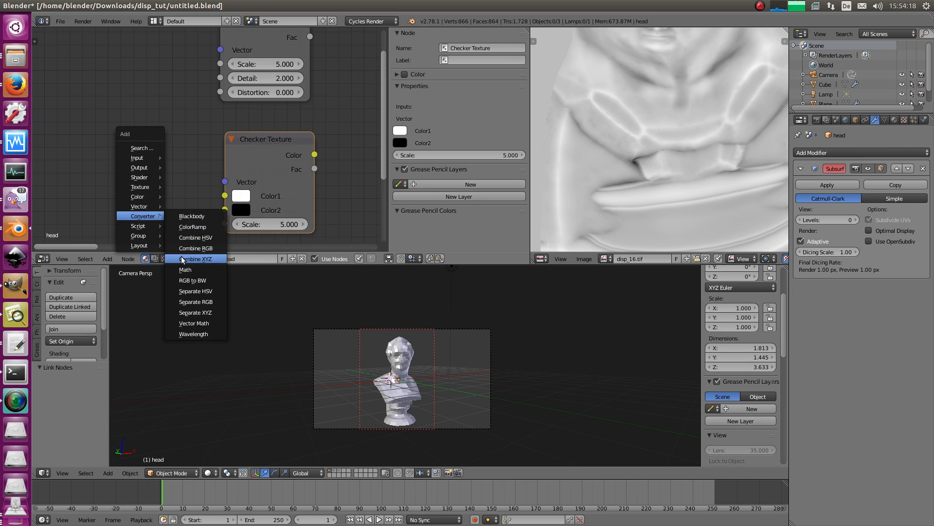
{"action": "left_click", "coordinate": [194, 259]}
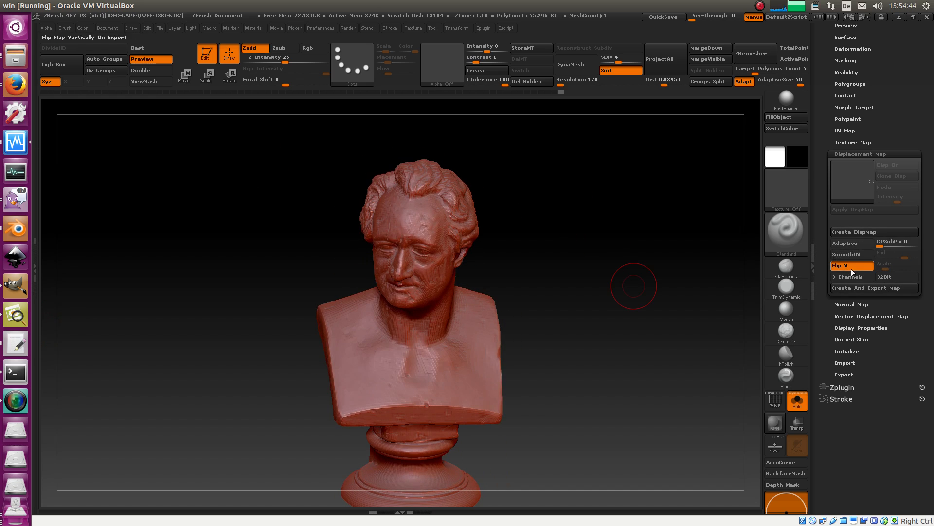
{"action": "mouse_move", "coordinate": [888, 264]}
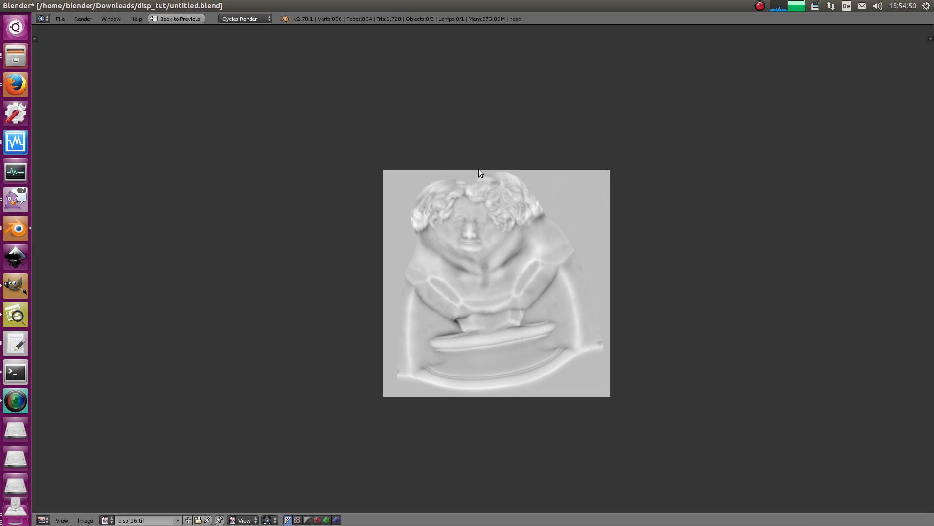
Zoom into disp_16.tif in the maximized image view to inspect banding
{"action": "scroll", "scroll_direction": "up", "scroll_amount": 3}
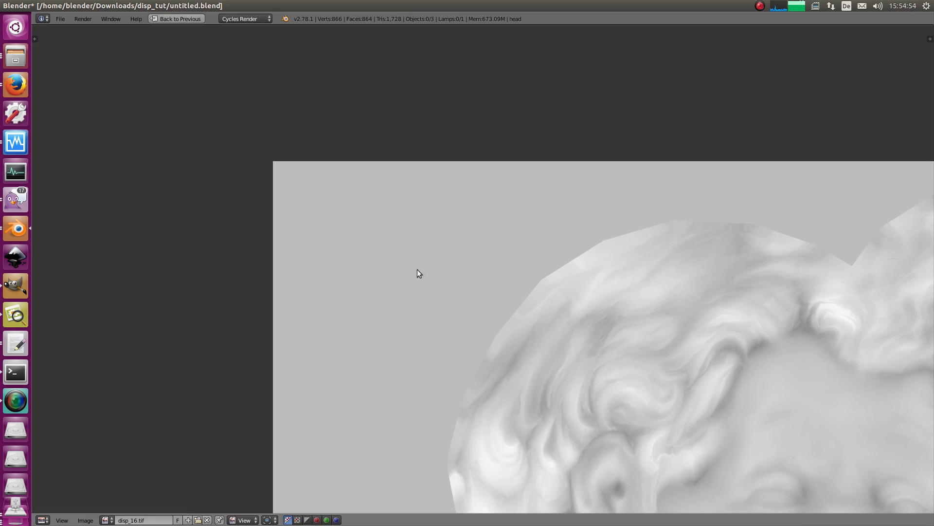
{"action": "mouse_move", "coordinate": [358, 278]}
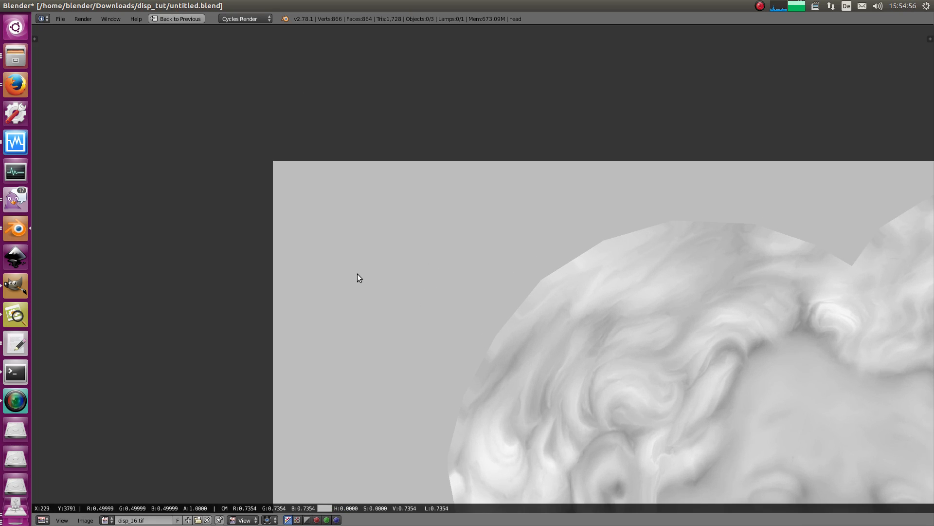
{"action": "mouse_move", "coordinate": [393, 255]}
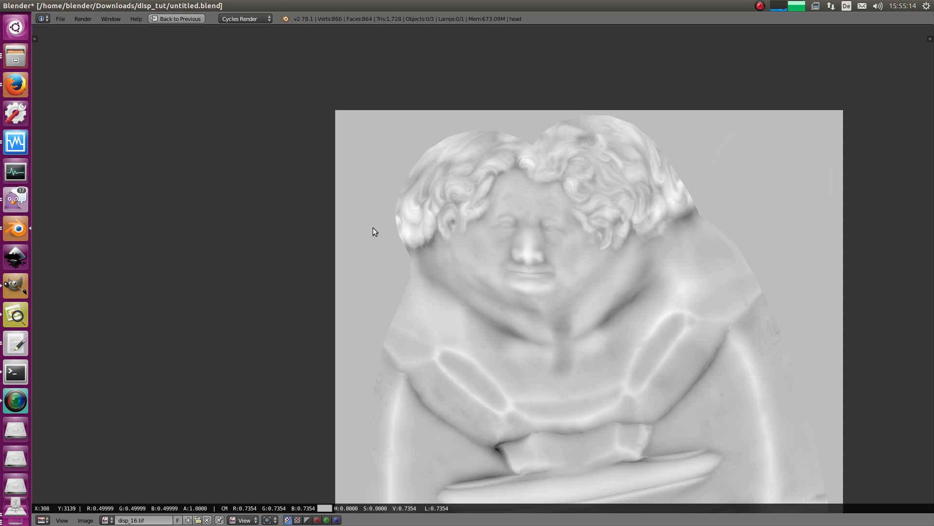
{"action": "mouse_move", "coordinate": [371, 228]}
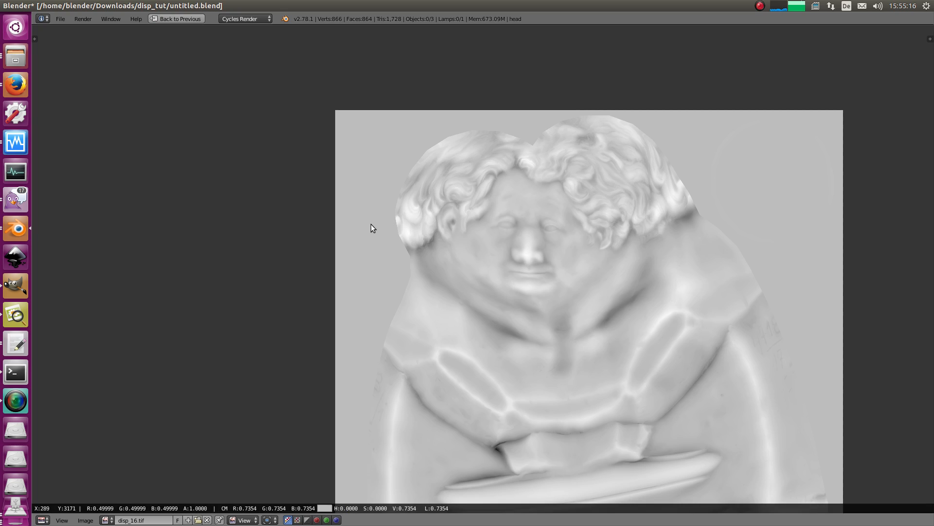
{"action": "mouse_move", "coordinate": [341, 284]}
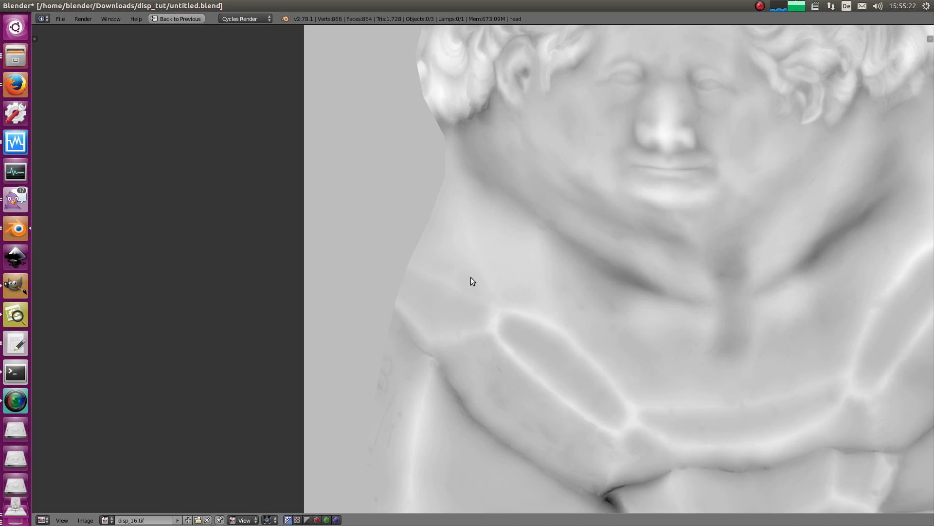
{"action": "mouse_move", "coordinate": [535, 256]}
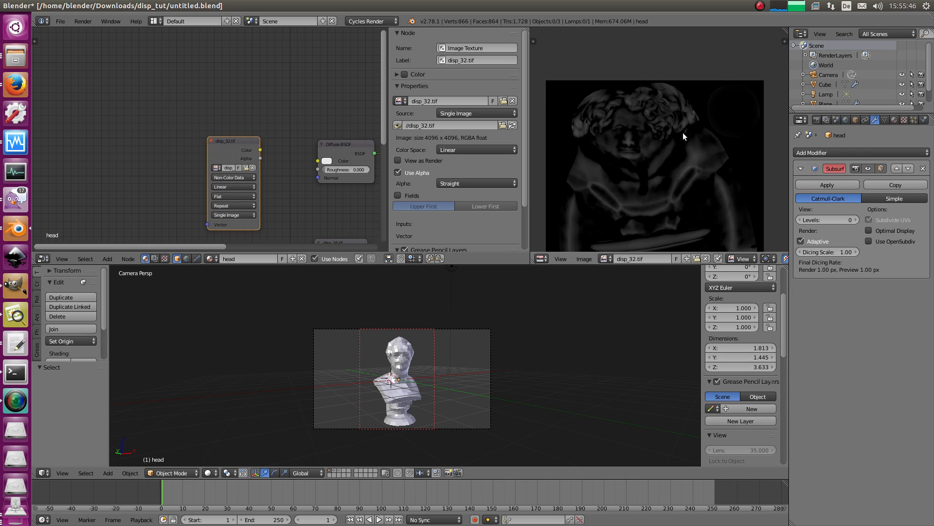
{"action": "mouse_move", "coordinate": [739, 99]}
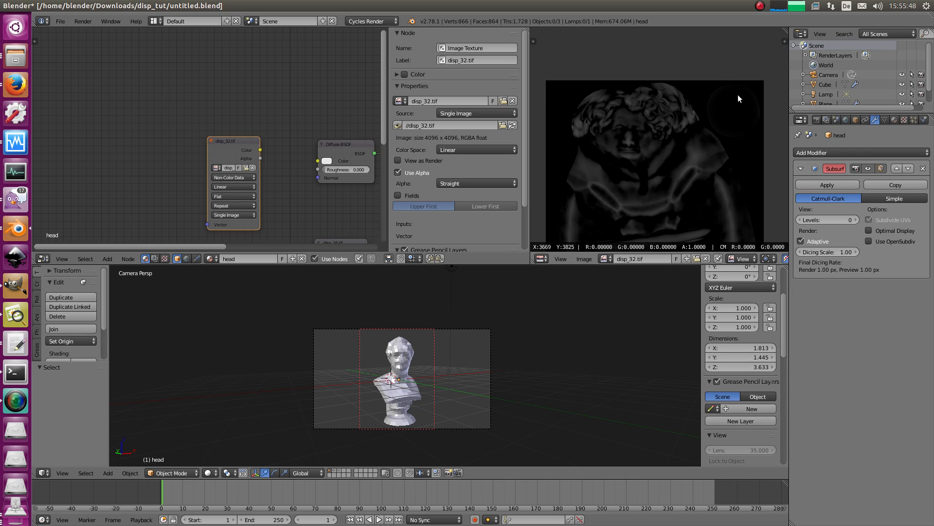
{"action": "mouse_move", "coordinate": [555, 113]}
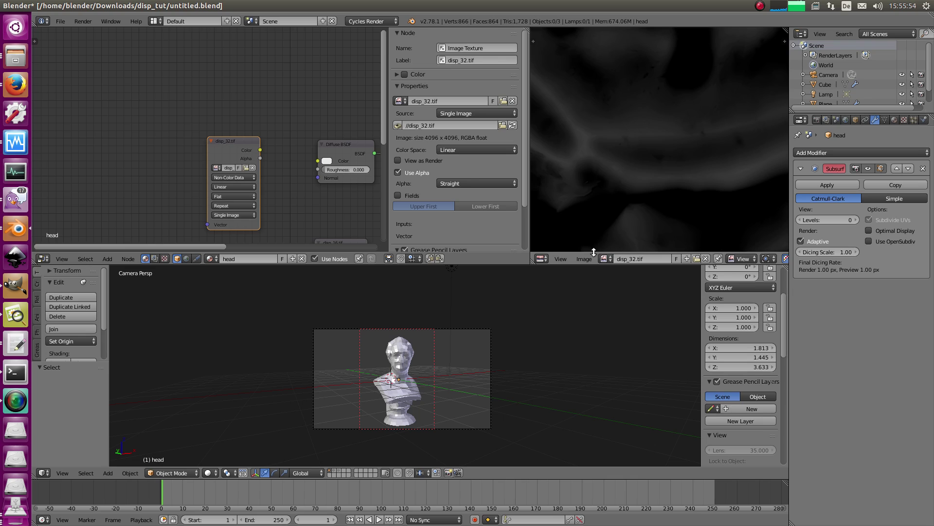
{"action": "mouse_move", "coordinate": [589, 154]}
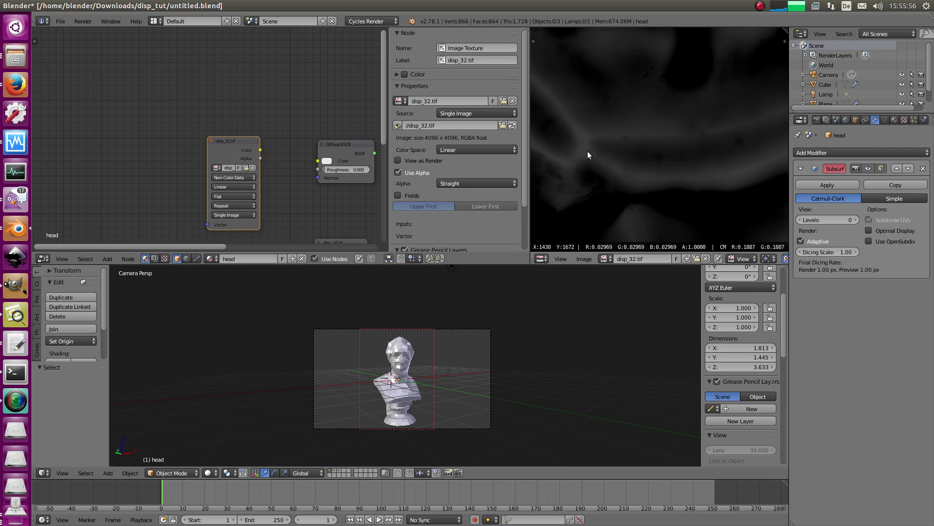
{"action": "mouse_move", "coordinate": [581, 164]}
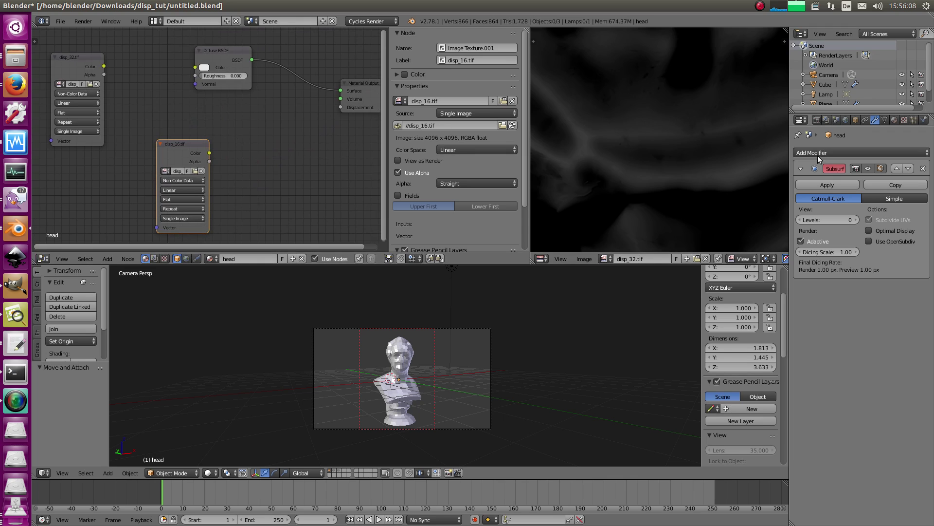
Add a Displace modifier to the head and move disp_16.tif below the diffuse shader
{"action": "left_click", "coordinate": [829, 153]}
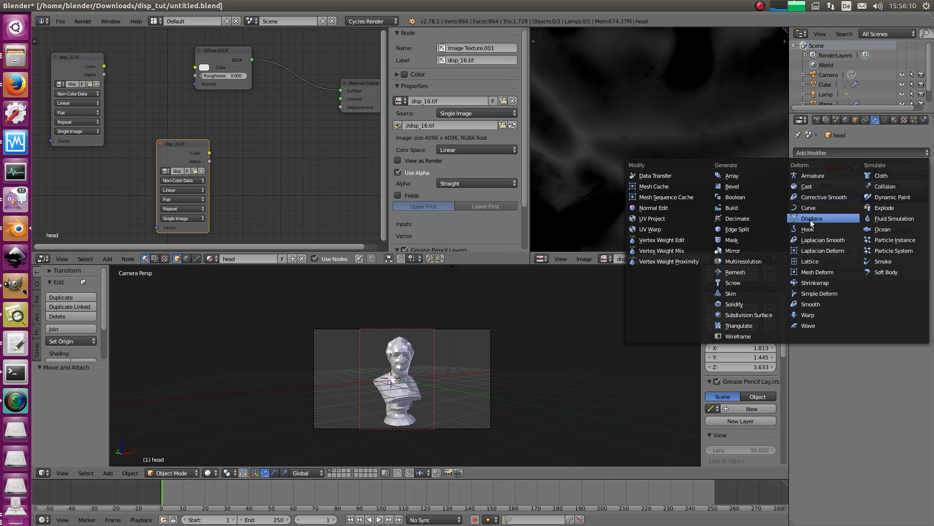
{"action": "left_click", "coordinate": [812, 218]}
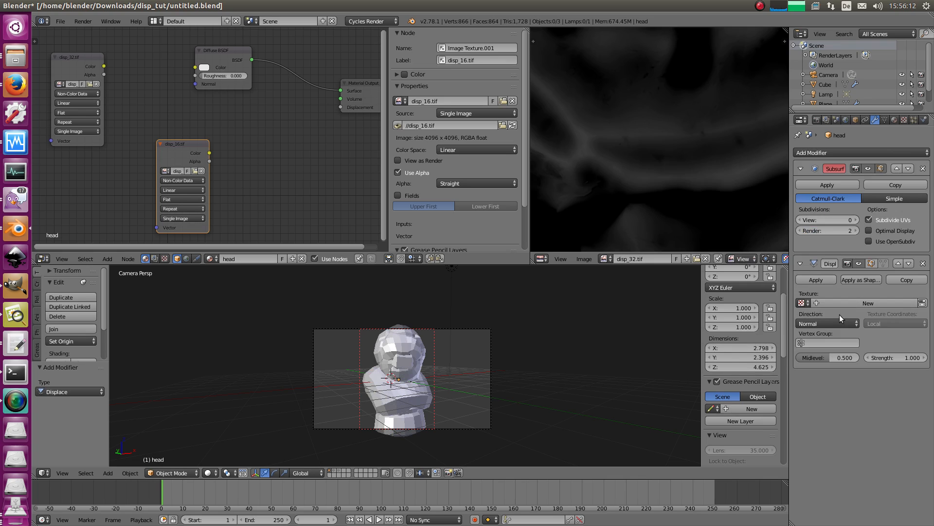
{"action": "mouse_move", "coordinate": [828, 323]}
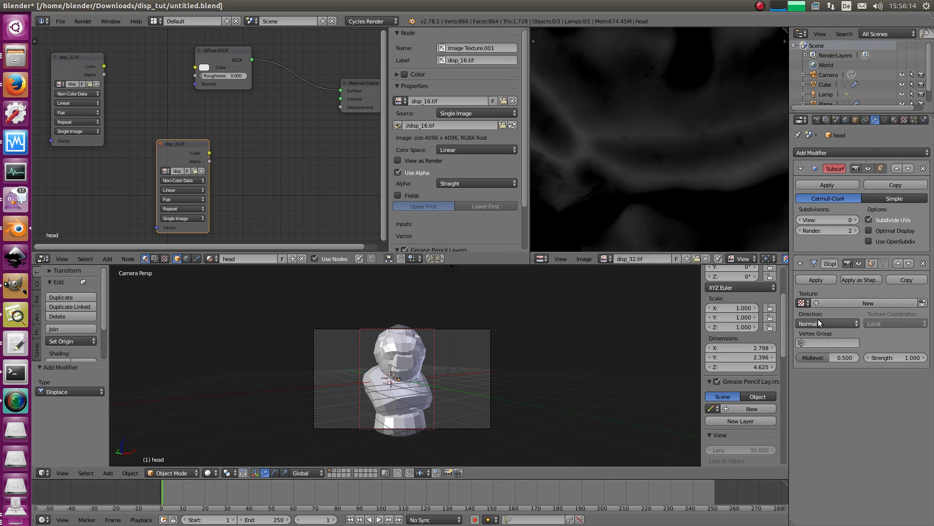
{"action": "scroll", "scroll_direction": "down", "scroll_amount": 3}
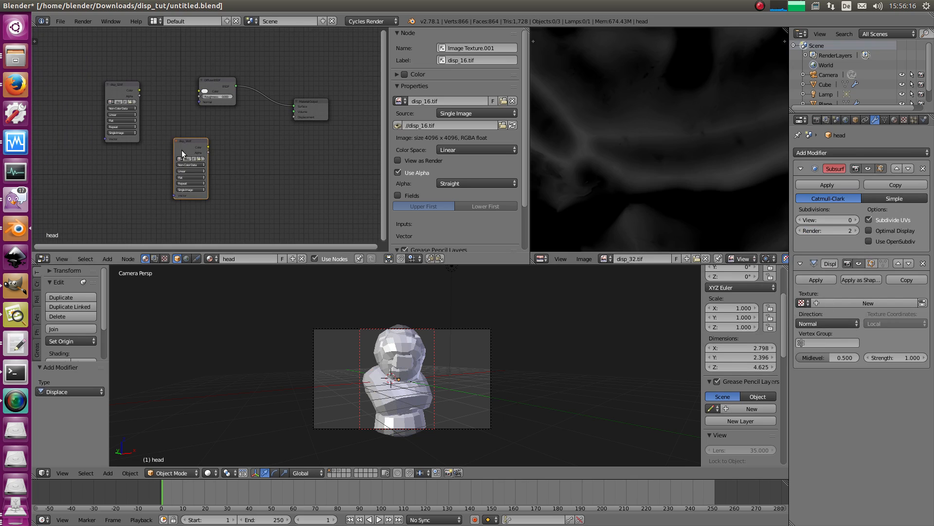
{"action": "left_click_drag", "start_coordinate": [191, 167], "coordinate": [213, 153]}
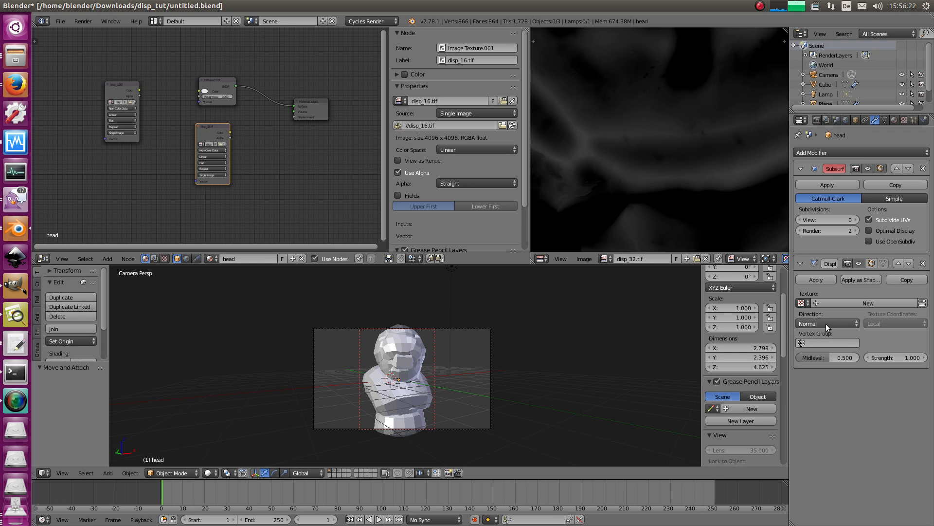
{"action": "mouse_move", "coordinate": [842, 319]}
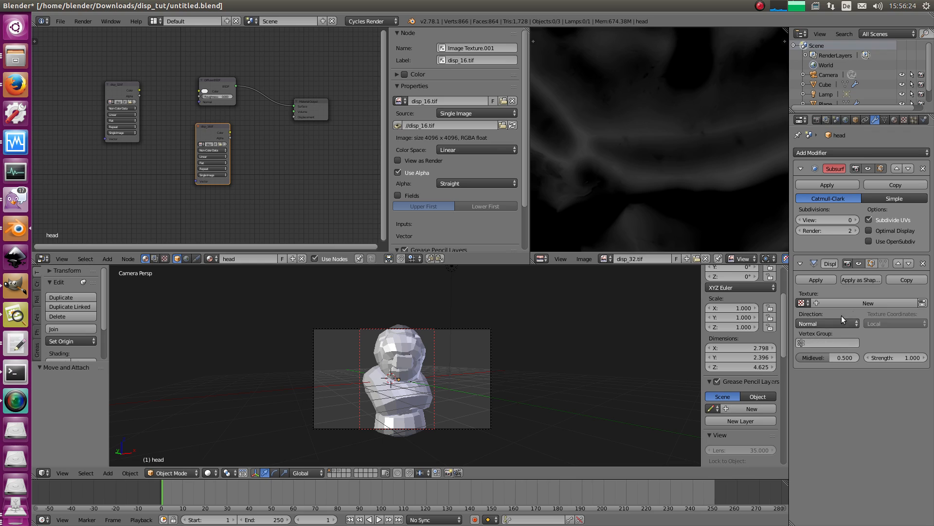
{"action": "mouse_move", "coordinate": [833, 305]}
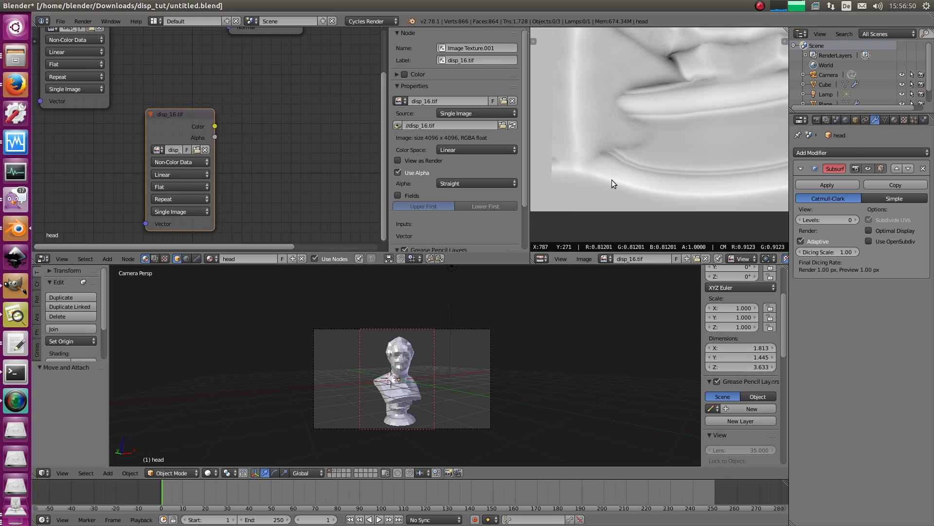
{"action": "mouse_move", "coordinate": [637, 72]}
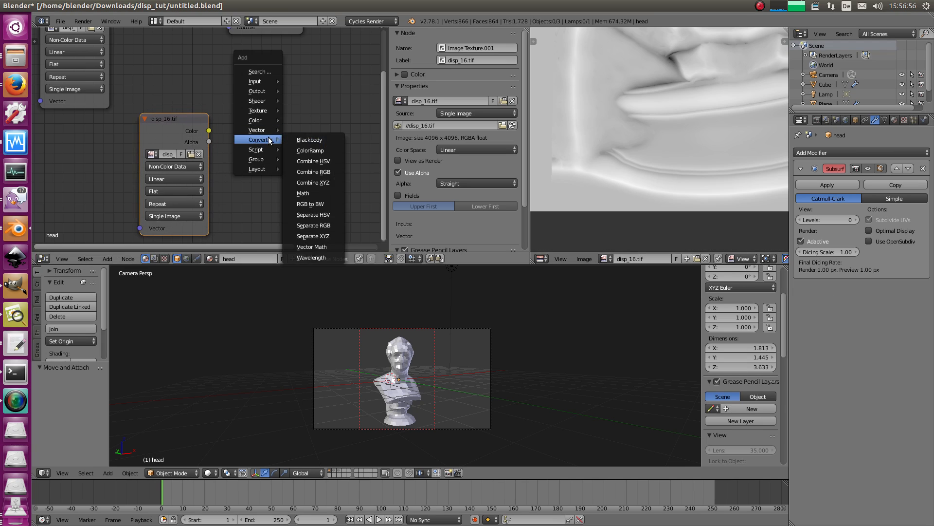
Add a Math node set to Subtract and position it beside the disp_16.tif texture
{"action": "left_click", "coordinate": [302, 194]}
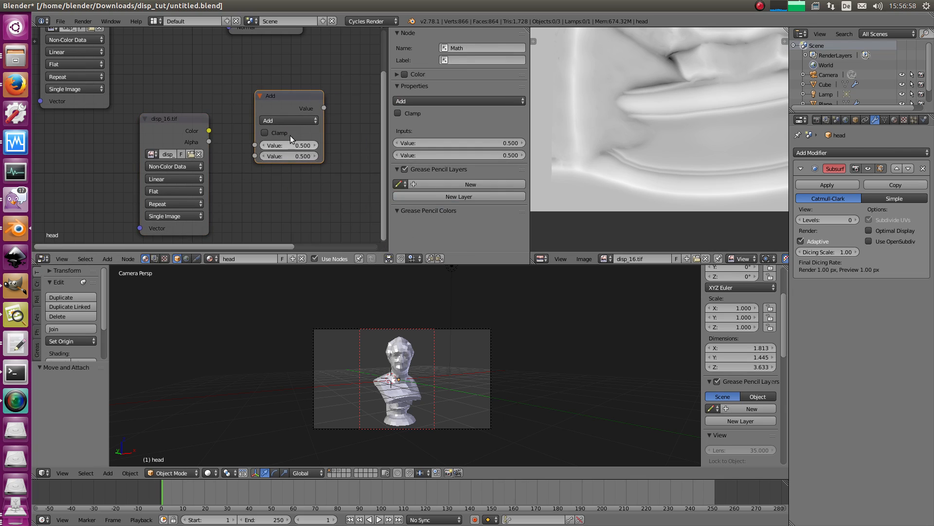
{"action": "left_click", "coordinate": [287, 120]}
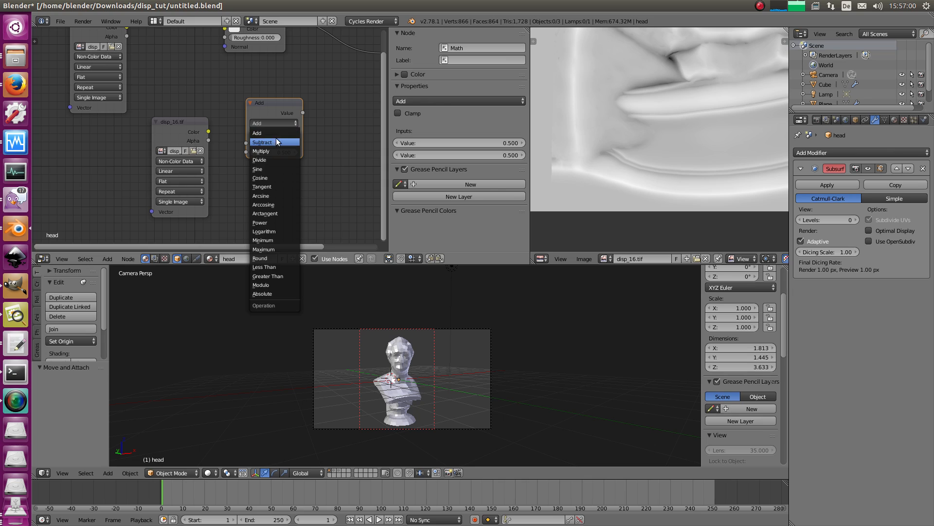
{"action": "left_click", "coordinate": [263, 142]}
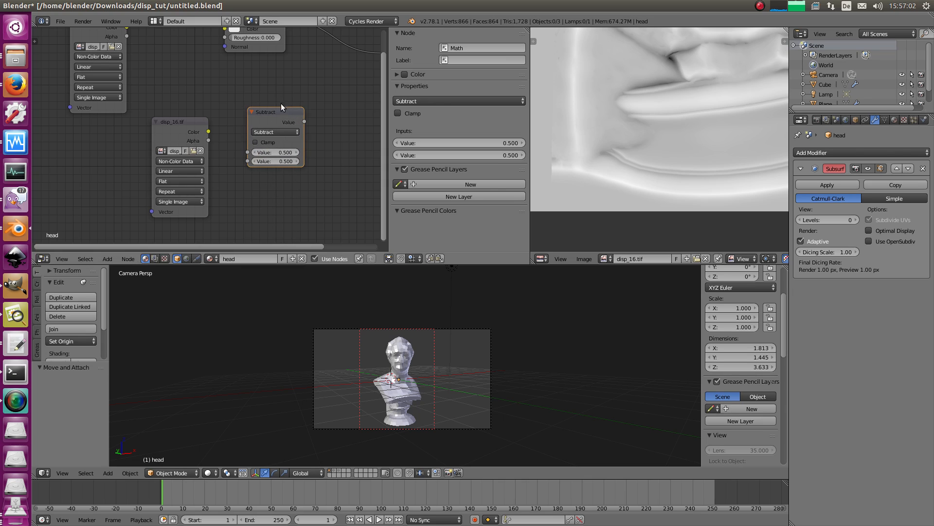
{"action": "mouse_move", "coordinate": [291, 108]}
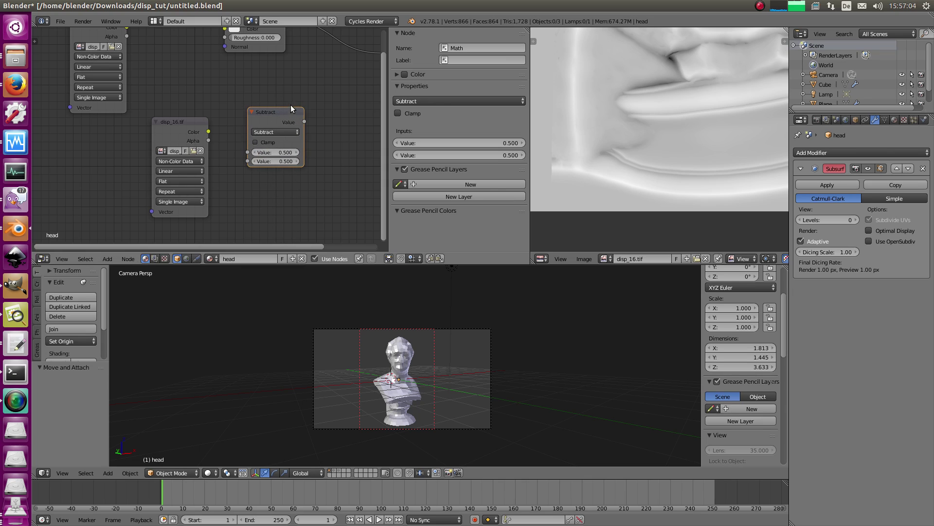
{"action": "left_click_drag", "start_coordinate": [274, 112], "coordinate": [271, 97]}
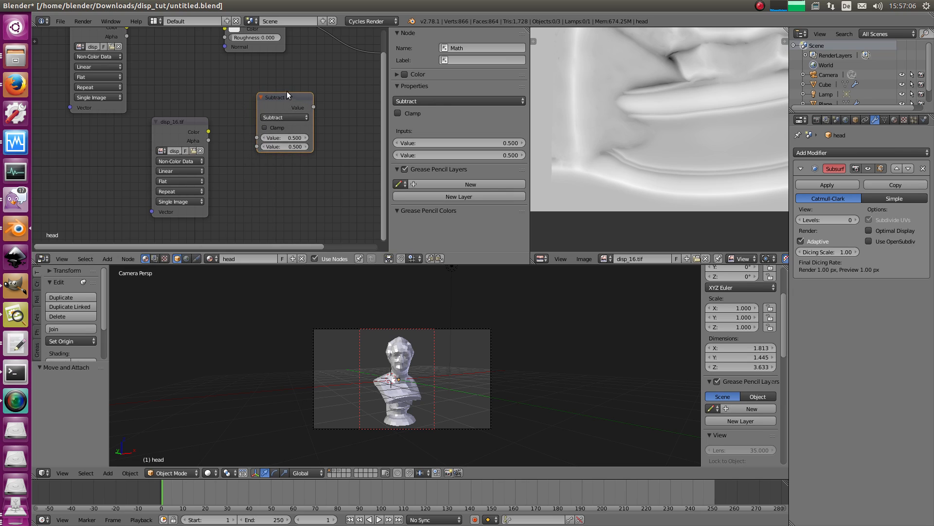
{"action": "mouse_move", "coordinate": [256, 81]}
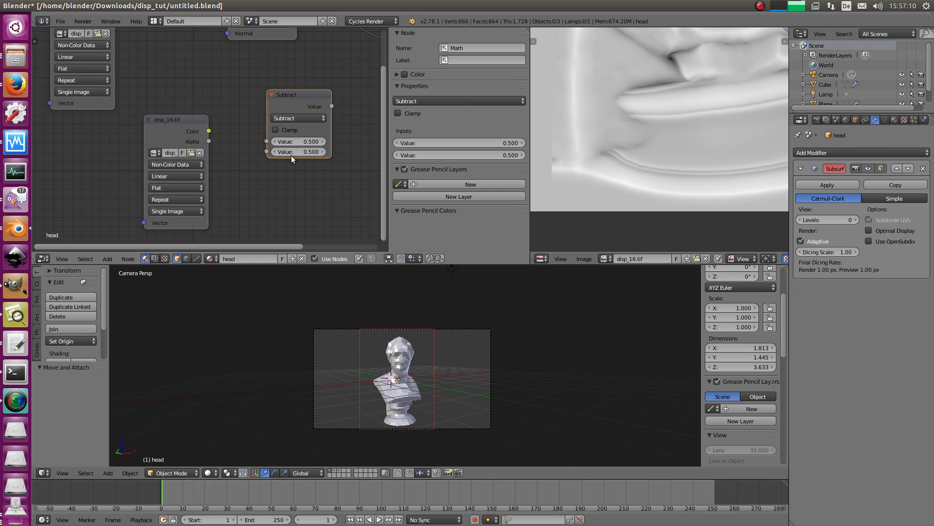
{"action": "left_click", "coordinate": [173, 119]}
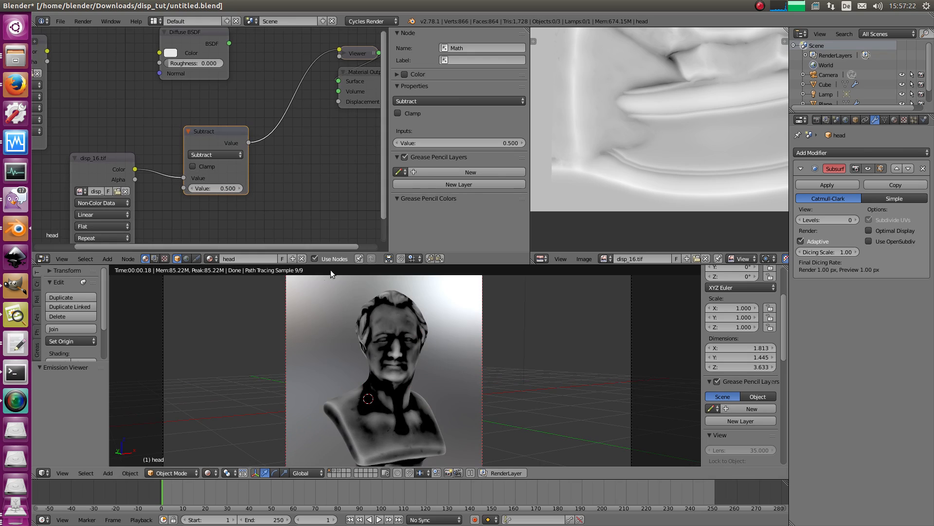
{"action": "mouse_move", "coordinate": [566, 199]}
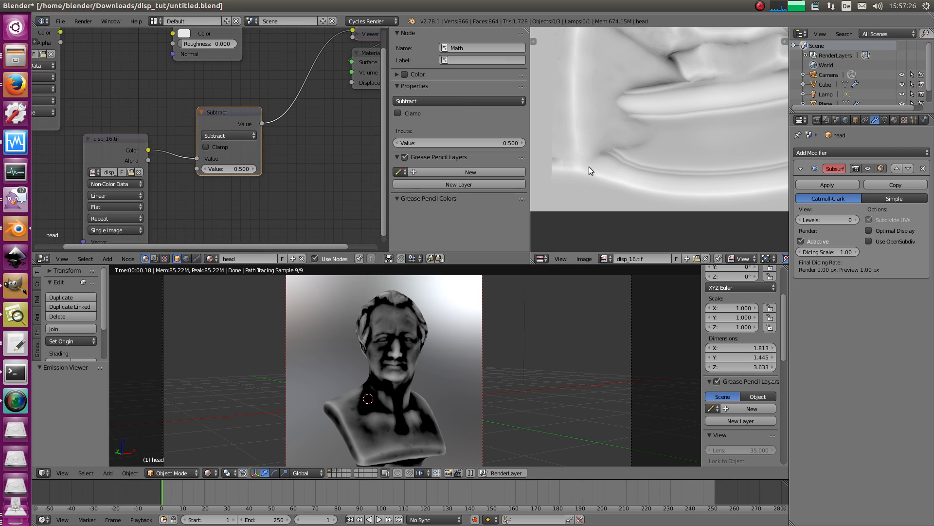
{"action": "mouse_move", "coordinate": [670, 62]}
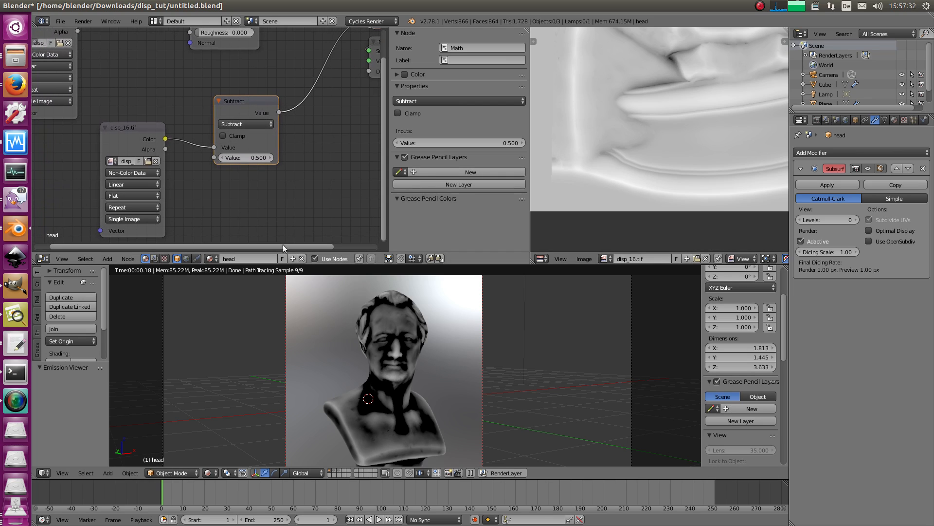
{"action": "mouse_move", "coordinate": [376, 406]}
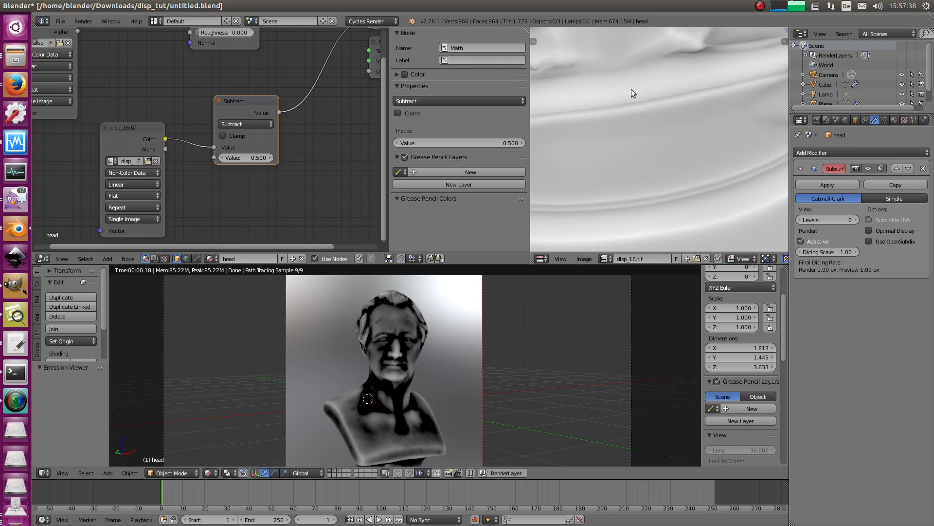
{"action": "mouse_move", "coordinate": [637, 91]}
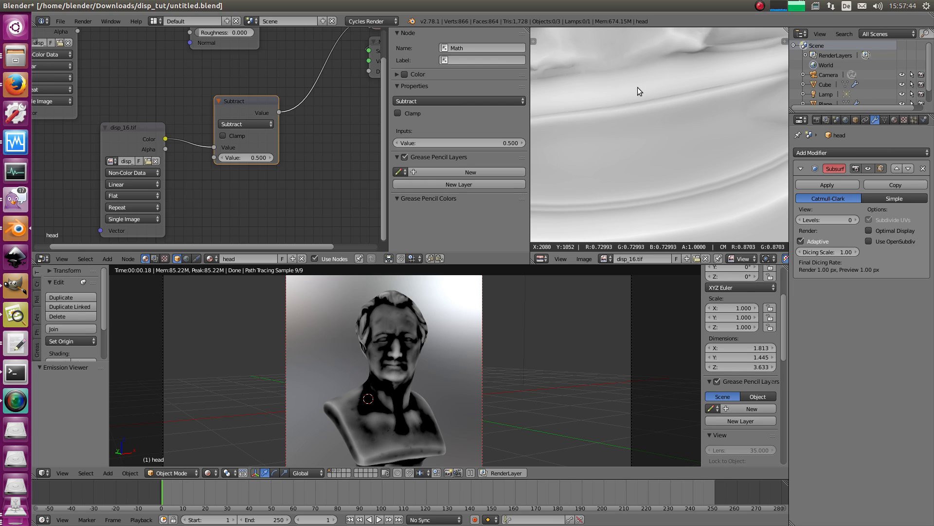
{"action": "mouse_move", "coordinate": [368, 369]}
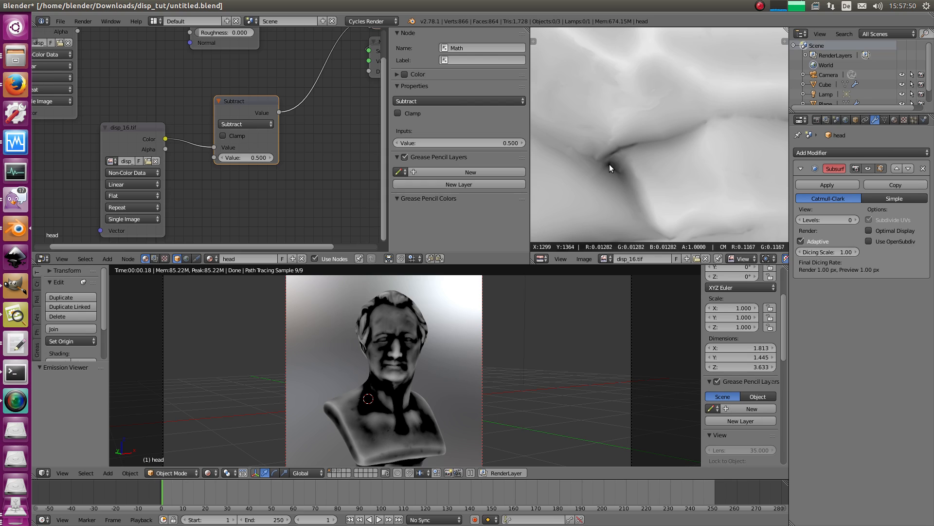
{"action": "mouse_move", "coordinate": [609, 167]}
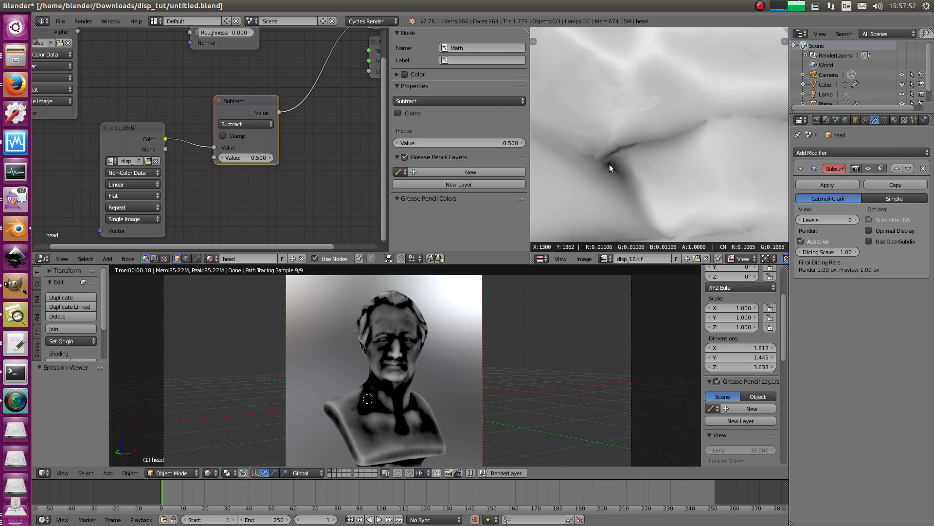
{"action": "mouse_move", "coordinate": [610, 168]}
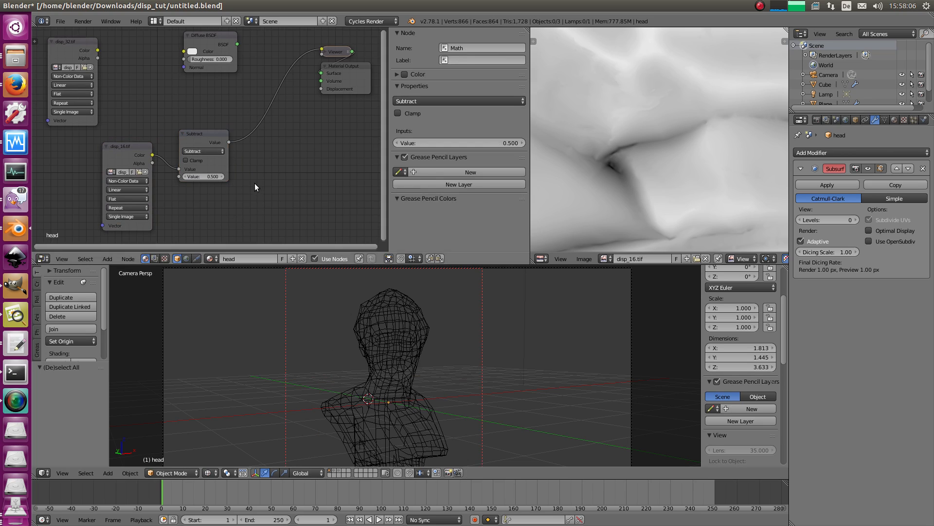
Insert a Multiply-by-10 Math node between Subtract and Viewer, and switch to rendered shading
{"action": "left_click", "coordinate": [106, 257]}
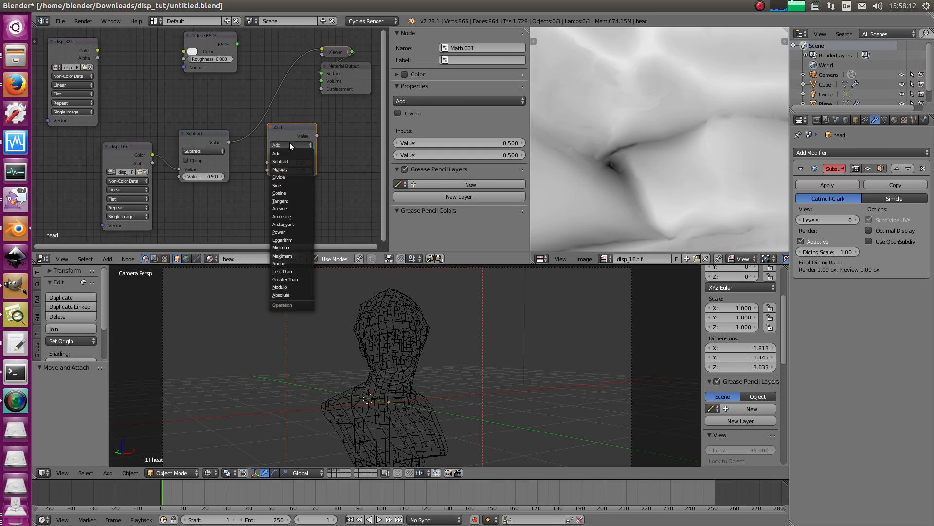
{"action": "left_click", "coordinate": [281, 169]}
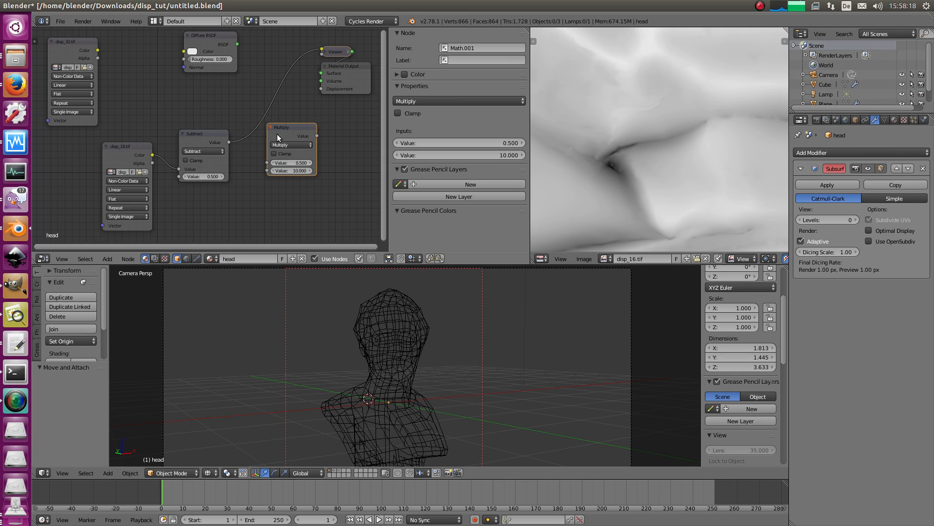
{"action": "left_click_drag", "start_coordinate": [292, 127], "coordinate": [281, 133]}
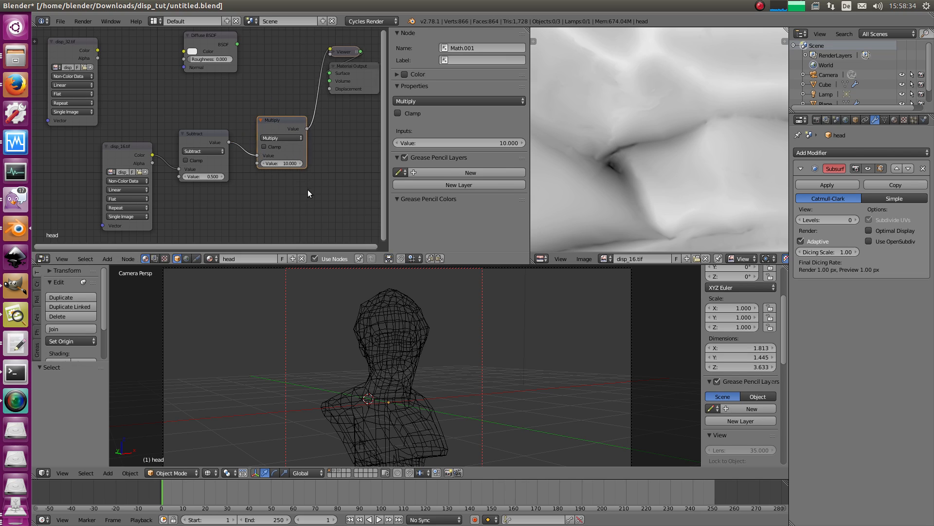
{"action": "left_click", "coordinate": [209, 473]}
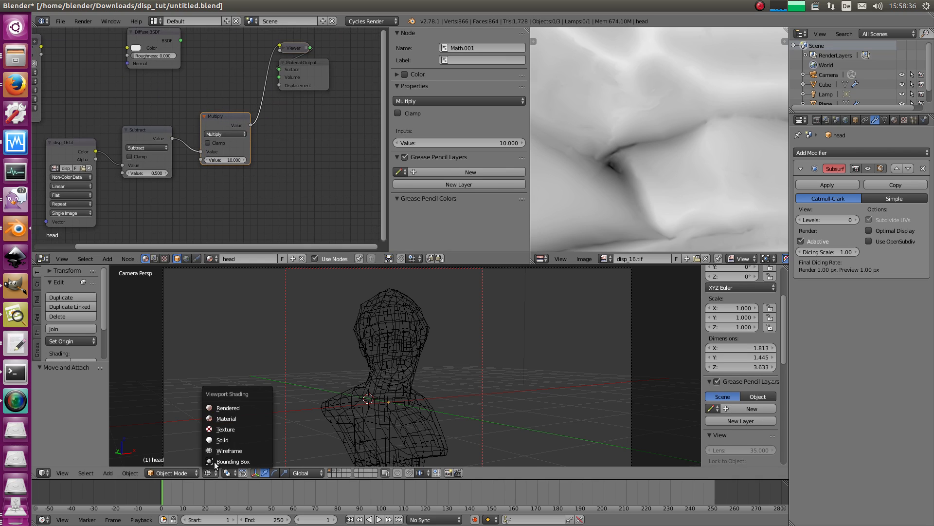
{"action": "left_click", "coordinate": [228, 408]}
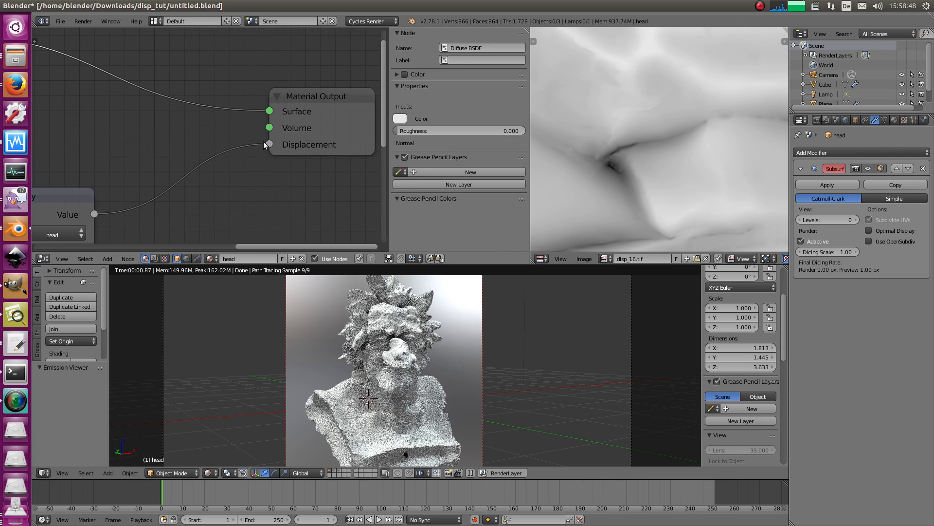
Link the Multiply output into the Material Output Displacement socket
{"action": "left_click", "coordinate": [106, 258]}
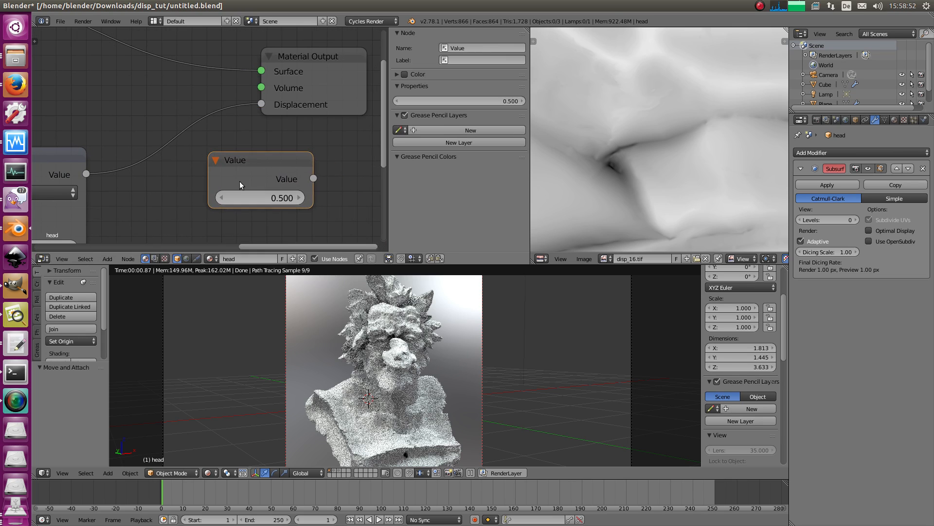
{"action": "left_click", "coordinate": [106, 258]}
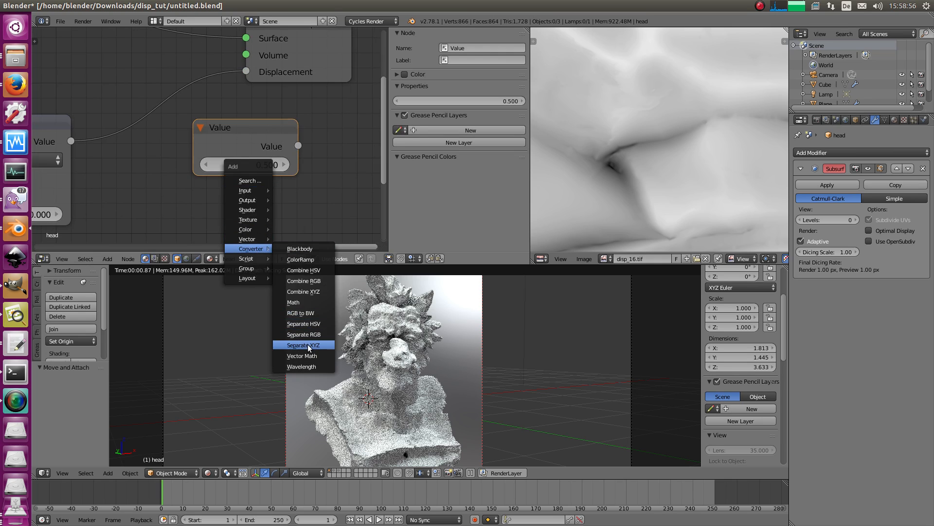
{"action": "left_click", "coordinate": [303, 291]}
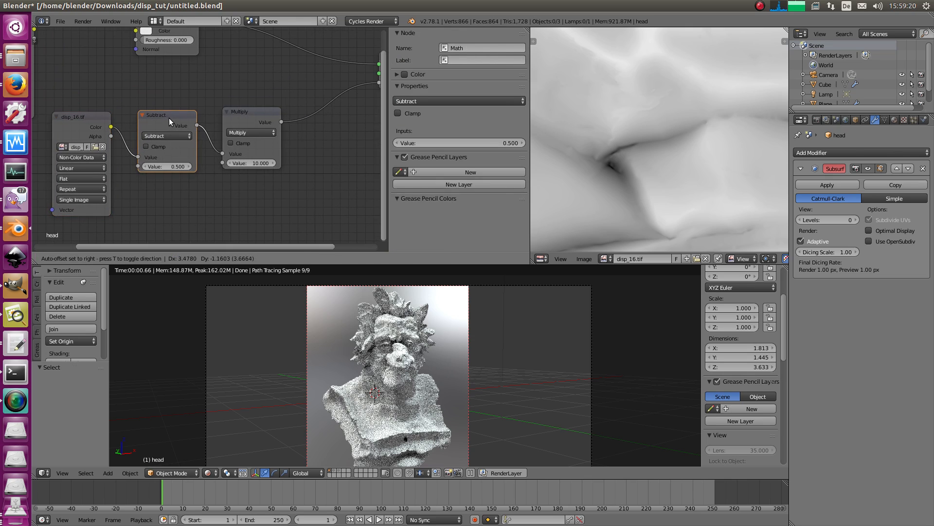
Duplicate the Multiply node as a 'strength' node with value 0.100
{"action": "left_click", "coordinate": [80, 117]}
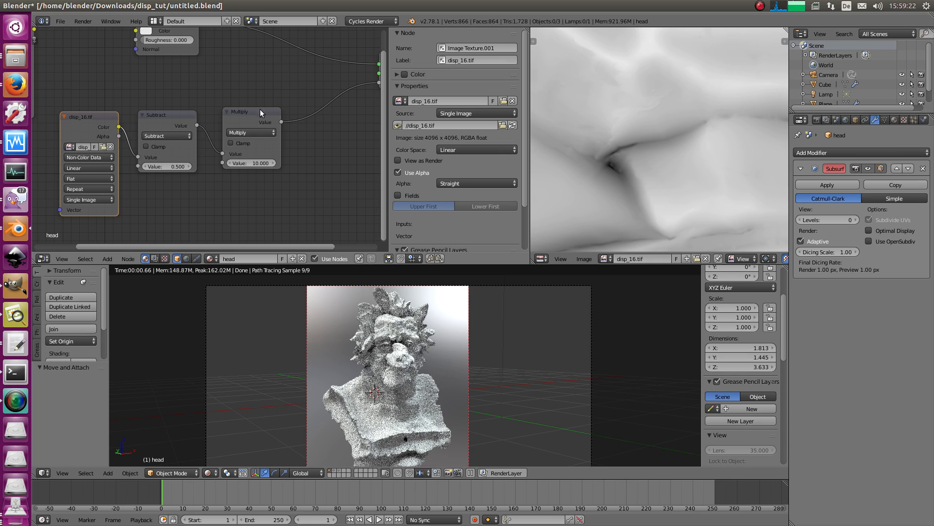
{"action": "left_click", "coordinate": [238, 116]}
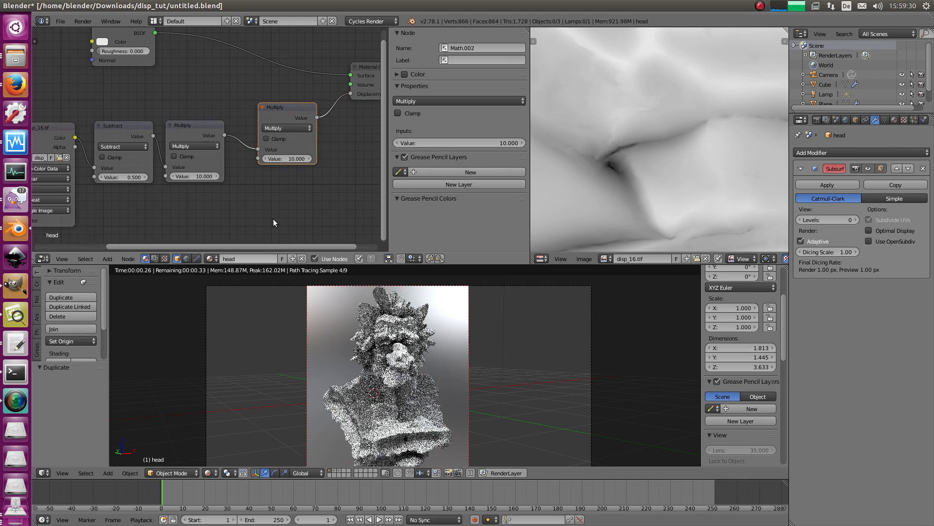
{"action": "left_click", "coordinate": [286, 158]}
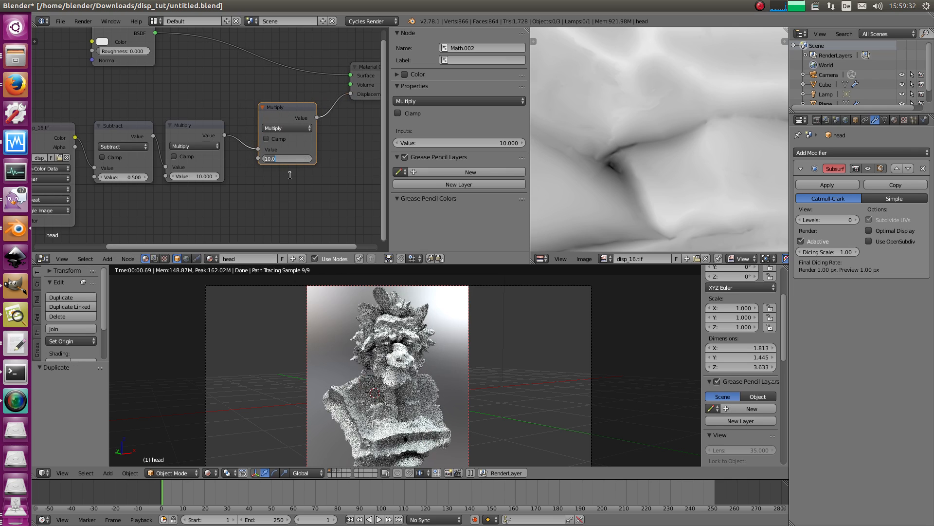
{"action": "type", "text": "0.100"}
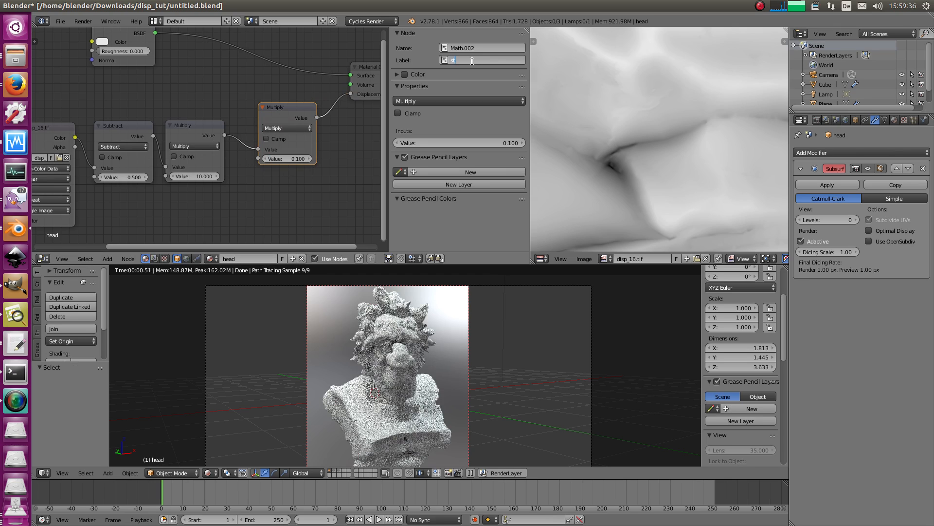
{"action": "type", "text": "strength"}
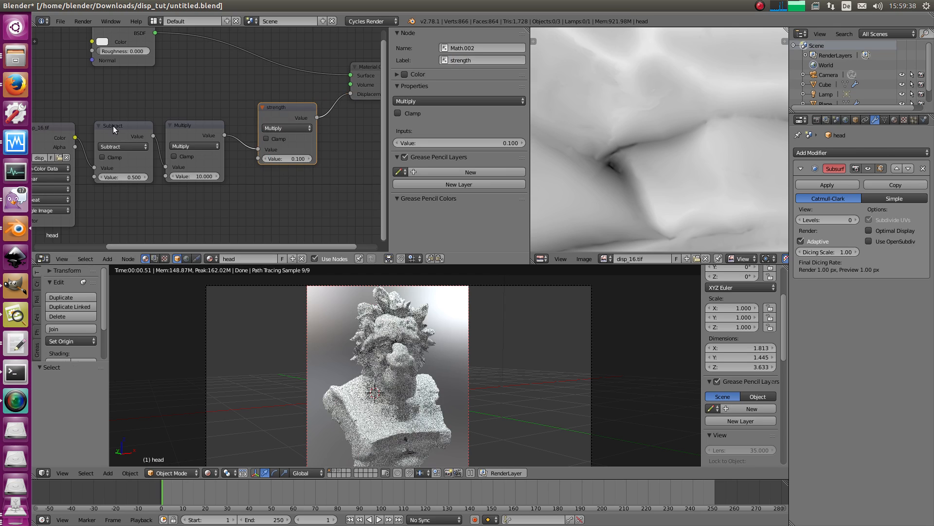
Label the Subtract node 'midlevel' and the first Multiply node 'scale fix 2.78'
{"action": "left_click", "coordinate": [124, 125]}
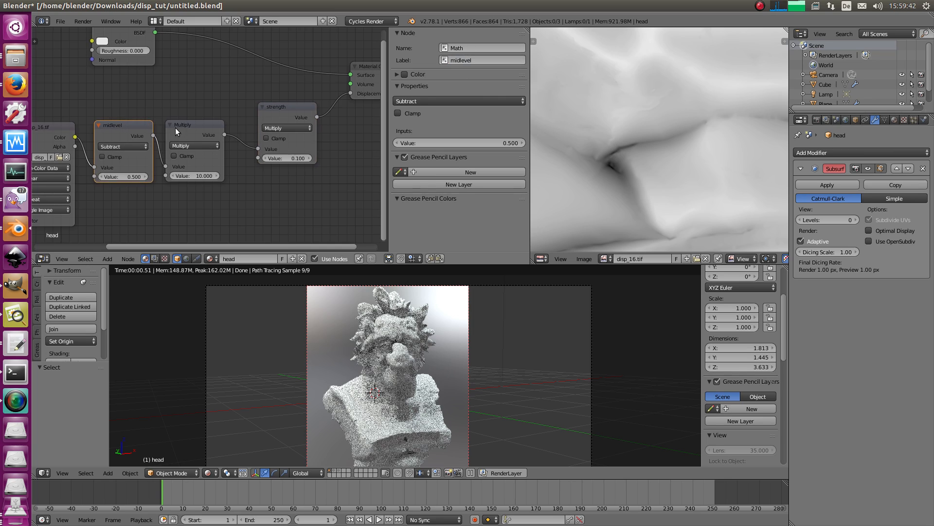
{"action": "left_click", "coordinate": [193, 118]}
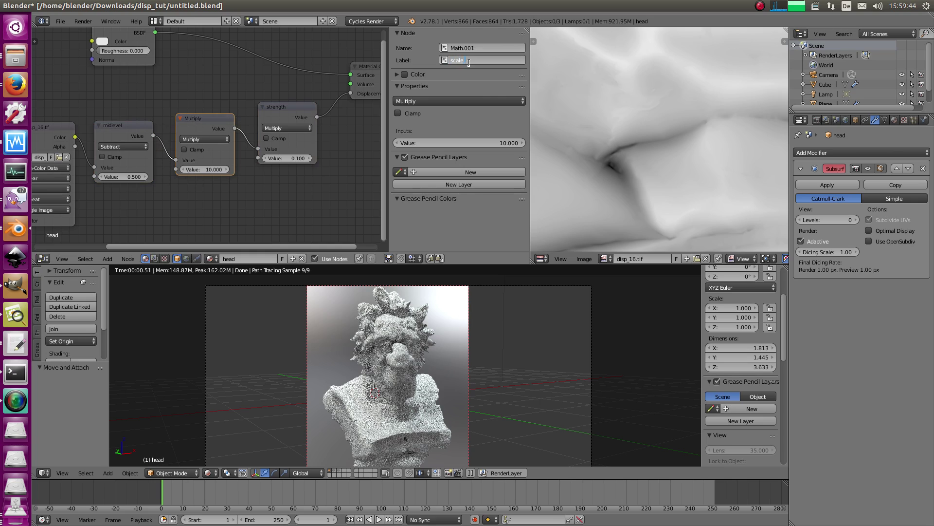
{"action": "type", "text": "fix 2.78"}
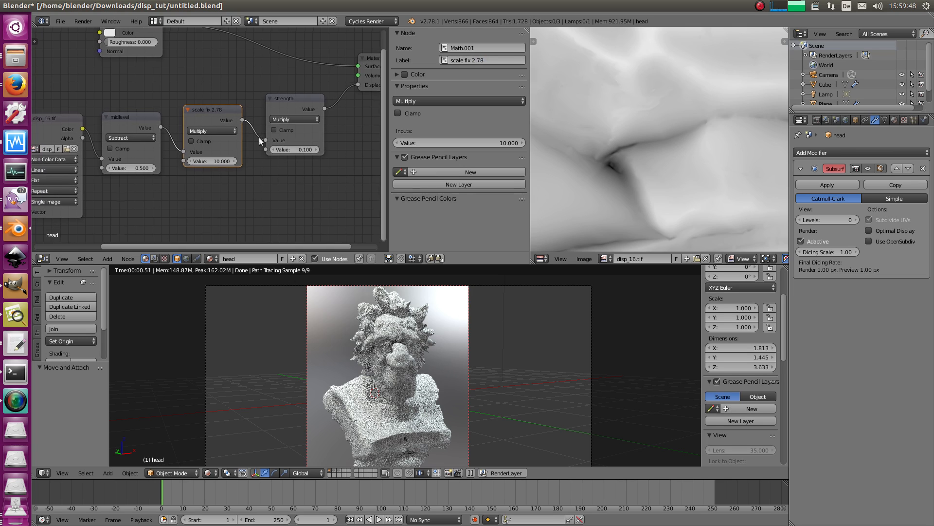
{"action": "key", "text": "Tab"}
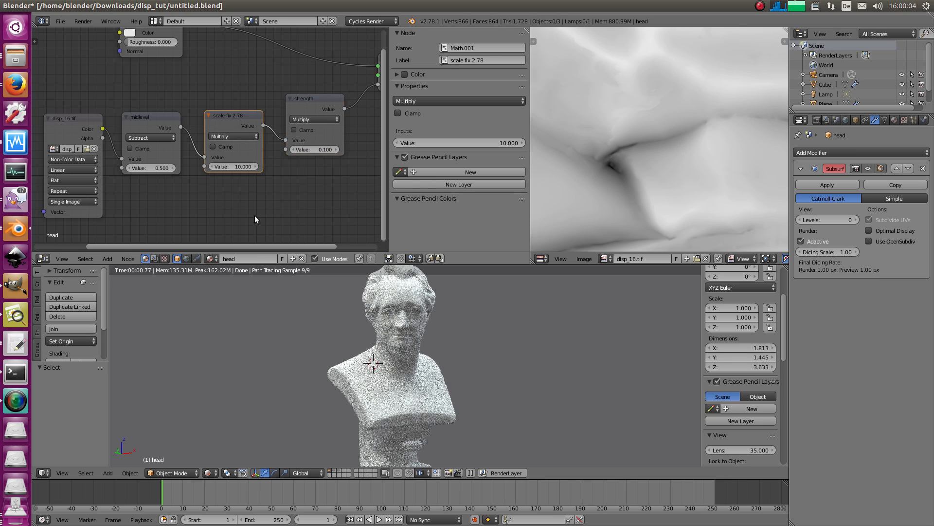
{"action": "mouse_move", "coordinate": [237, 119]}
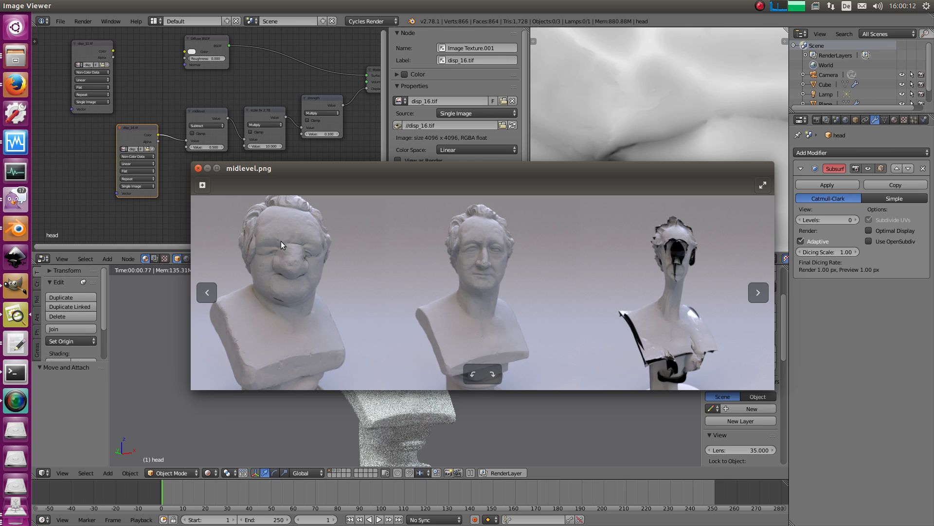
{"action": "mouse_move", "coordinate": [303, 316]}
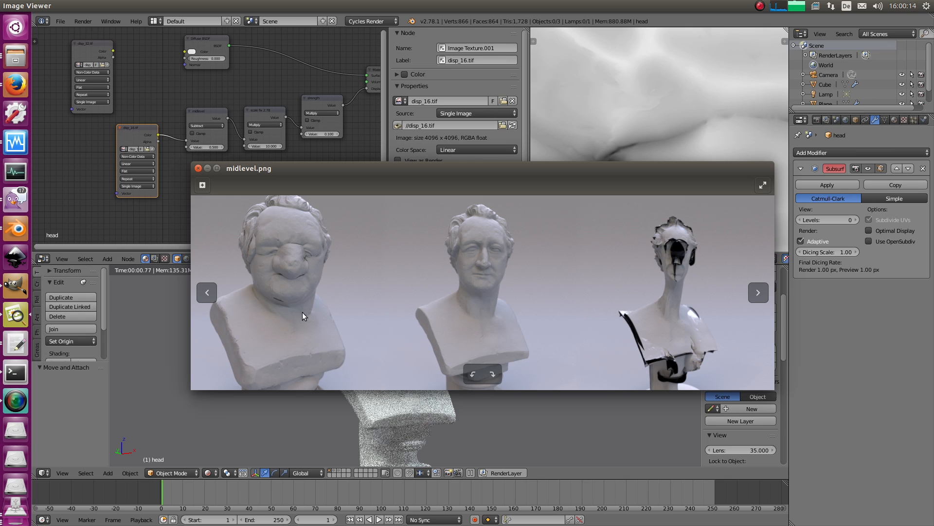
{"action": "mouse_move", "coordinate": [310, 200]}
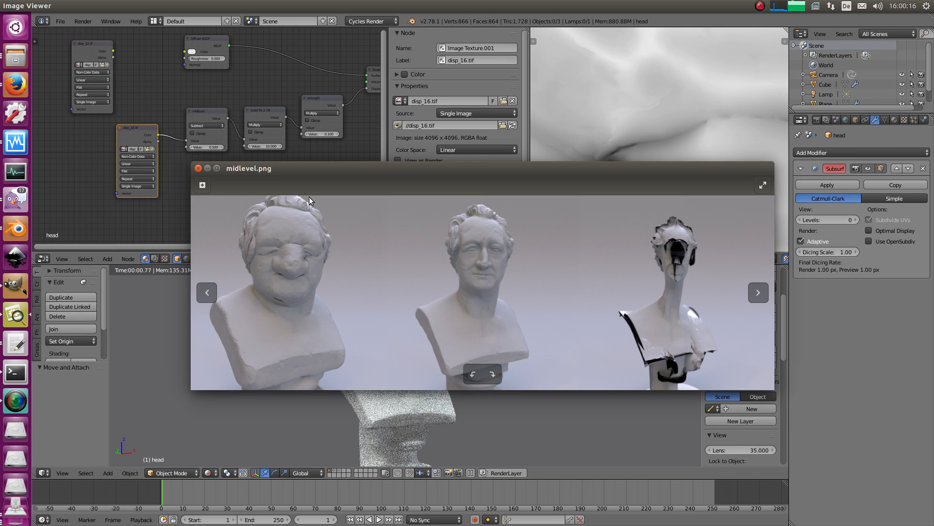
Close the midlevel.png comparison of three bust renders
{"action": "left_click", "coordinate": [197, 169]}
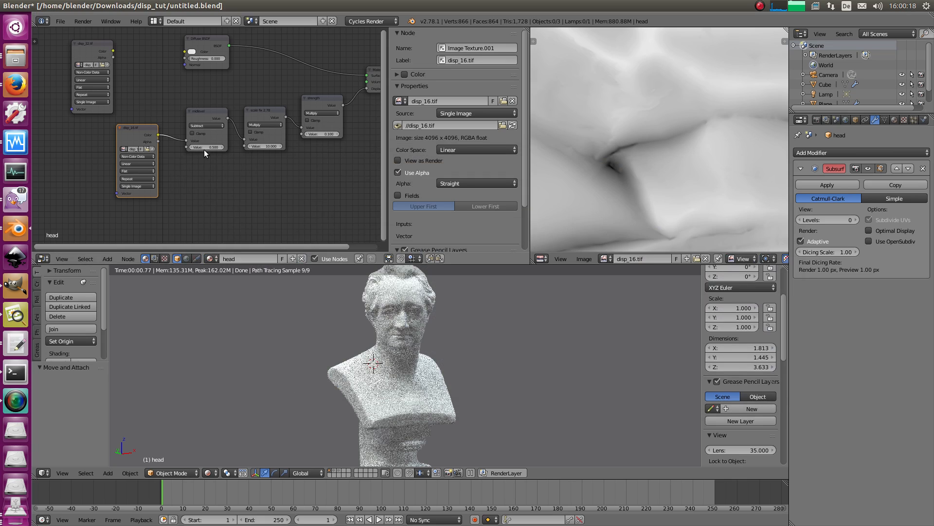
Change the midlevel Subtract node value from 0.5 to 1.000
{"action": "left_click", "coordinate": [205, 146]}
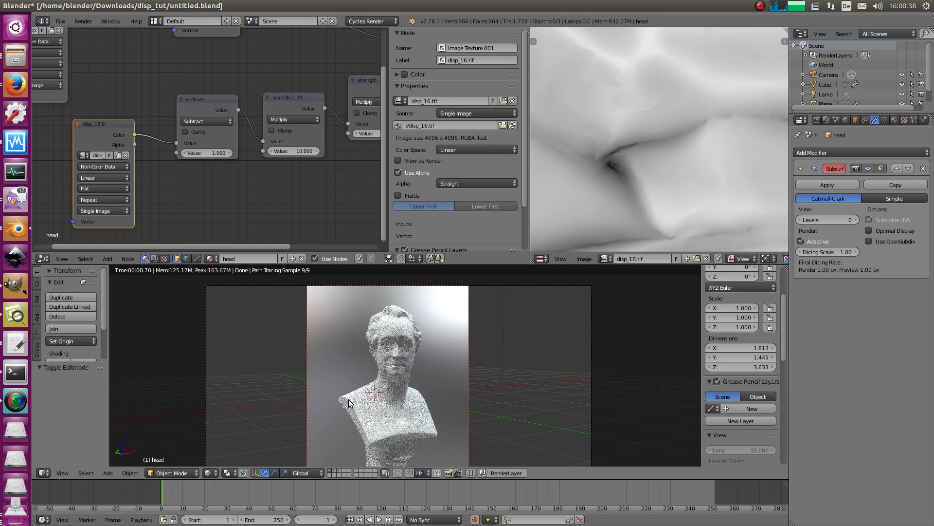
{"action": "mouse_move", "coordinate": [207, 172]}
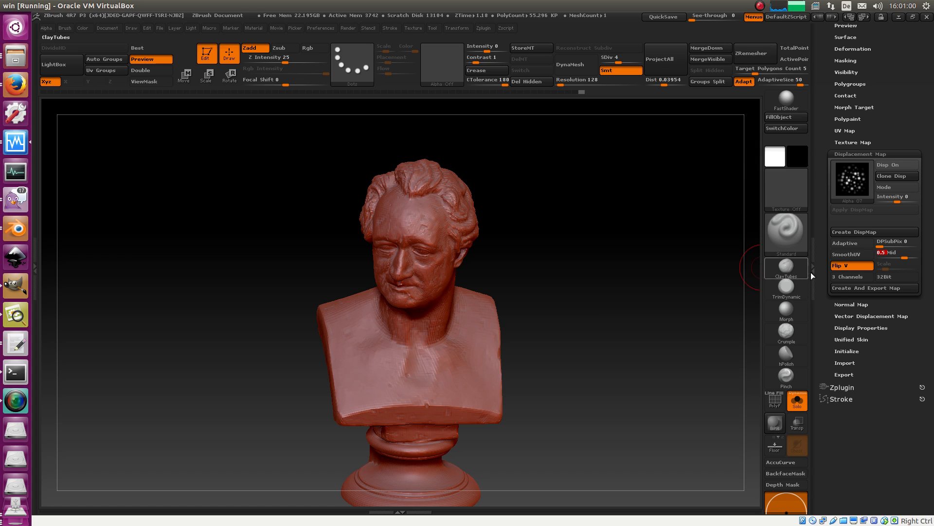
{"action": "mouse_move", "coordinate": [851, 265]}
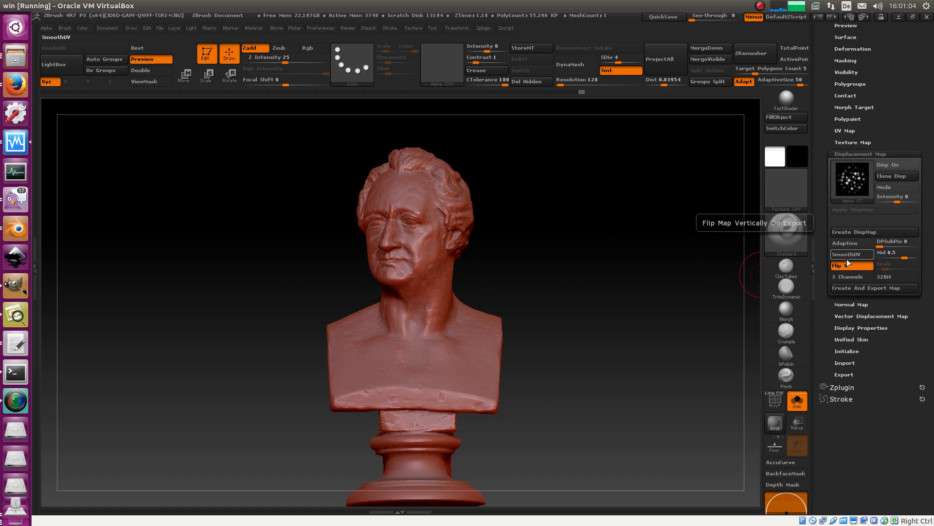
{"action": "left_click", "coordinate": [849, 265]}
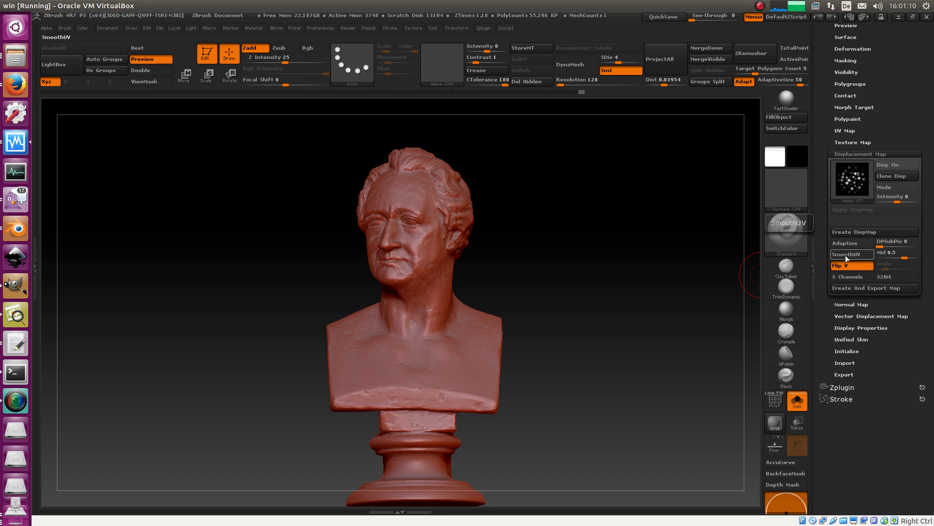
{"action": "mouse_move", "coordinate": [863, 257]}
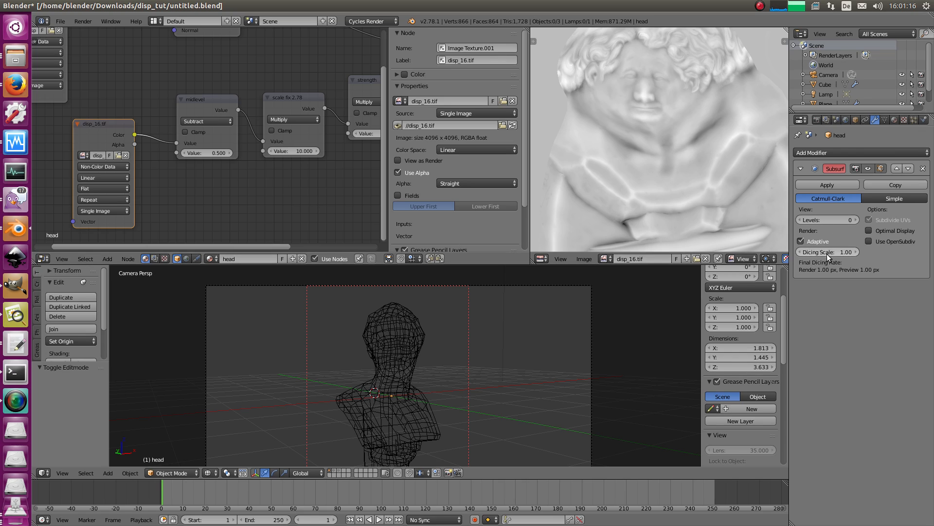
{"action": "mouse_move", "coordinate": [869, 227]}
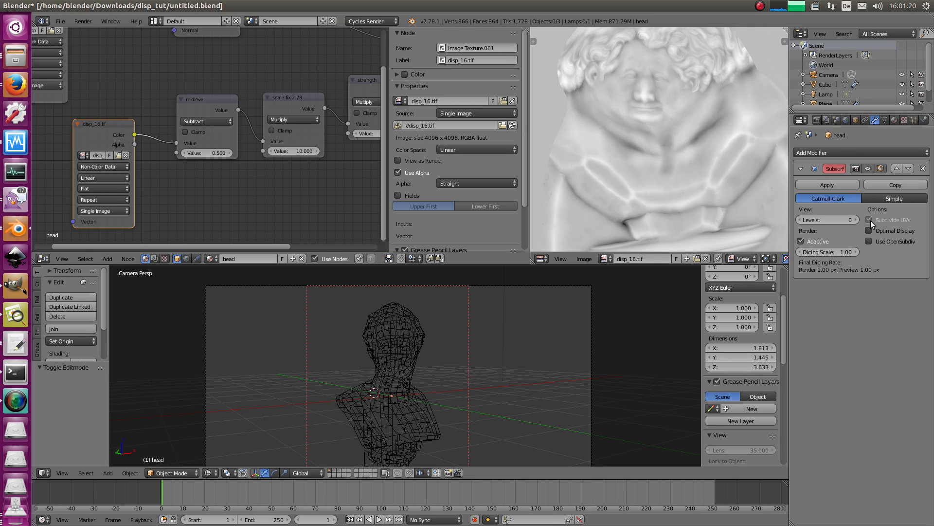
{"action": "mouse_move", "coordinate": [874, 226]}
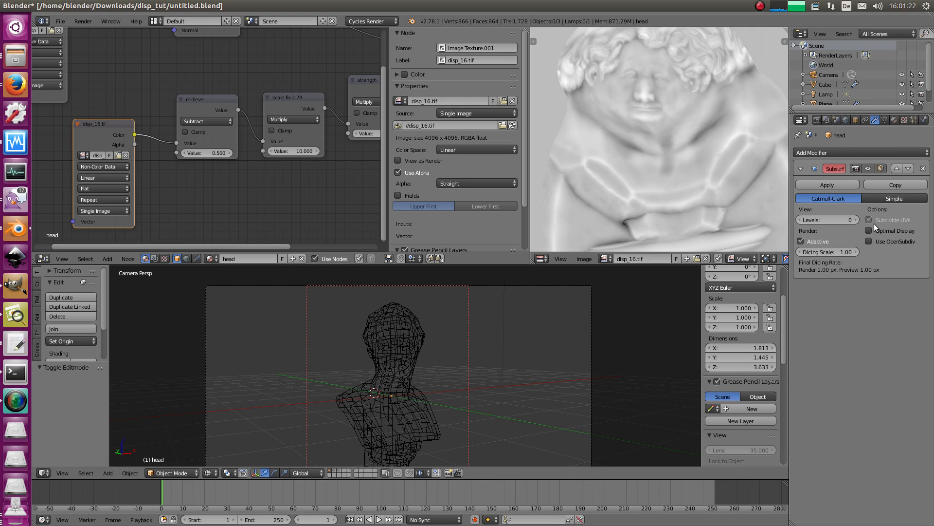
{"action": "mouse_move", "coordinate": [876, 221]}
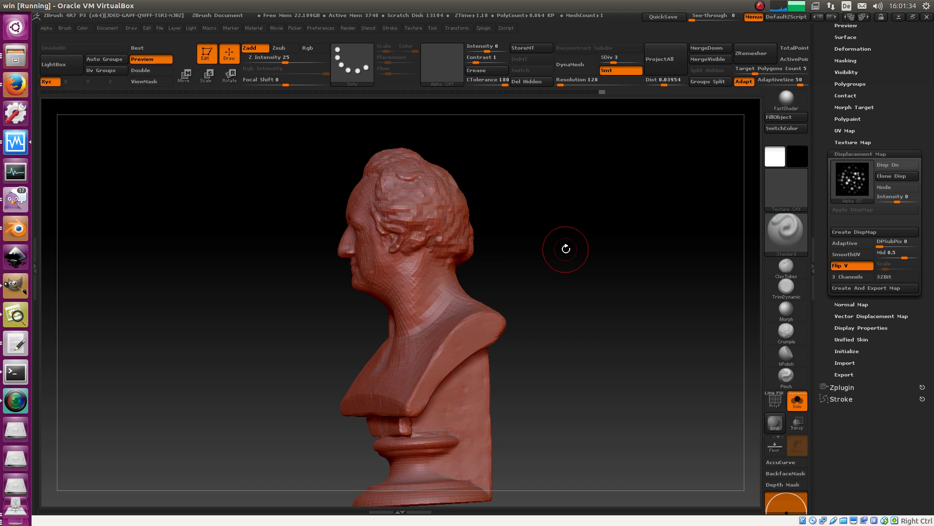
{"action": "mouse_move", "coordinate": [852, 265]}
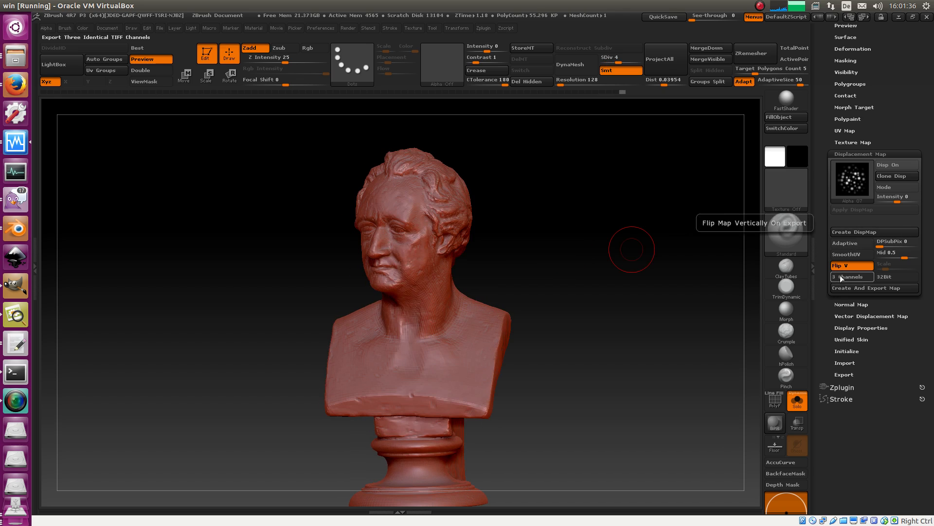
{"action": "mouse_move", "coordinate": [851, 276]}
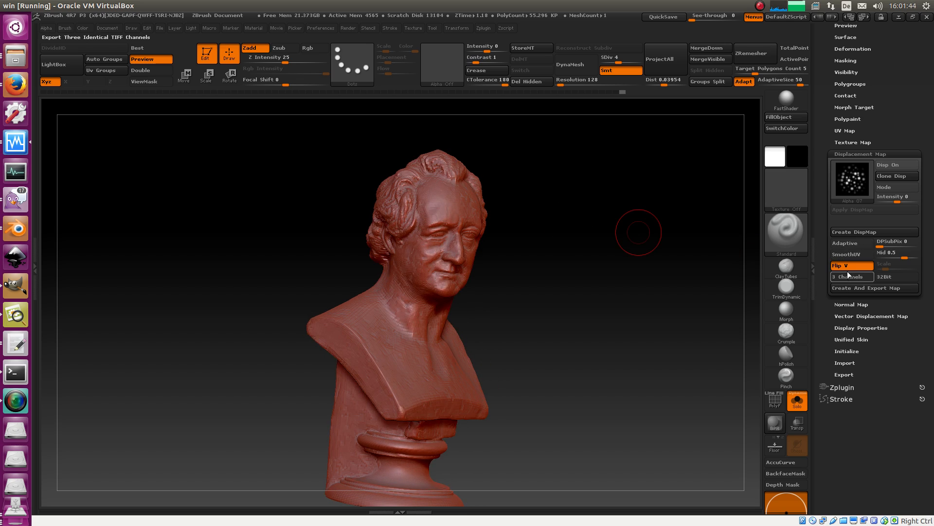
{"action": "mouse_move", "coordinate": [852, 276]}
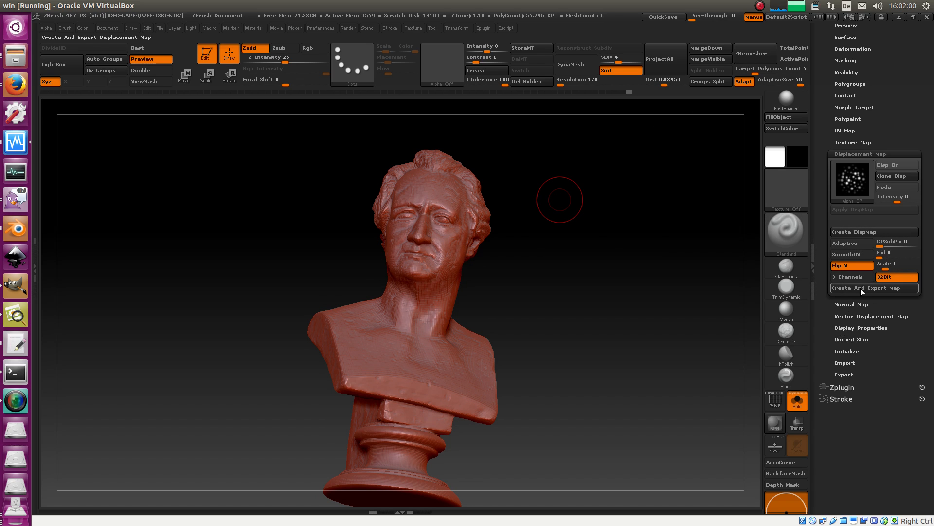
{"action": "mouse_move", "coordinate": [10, 235]}
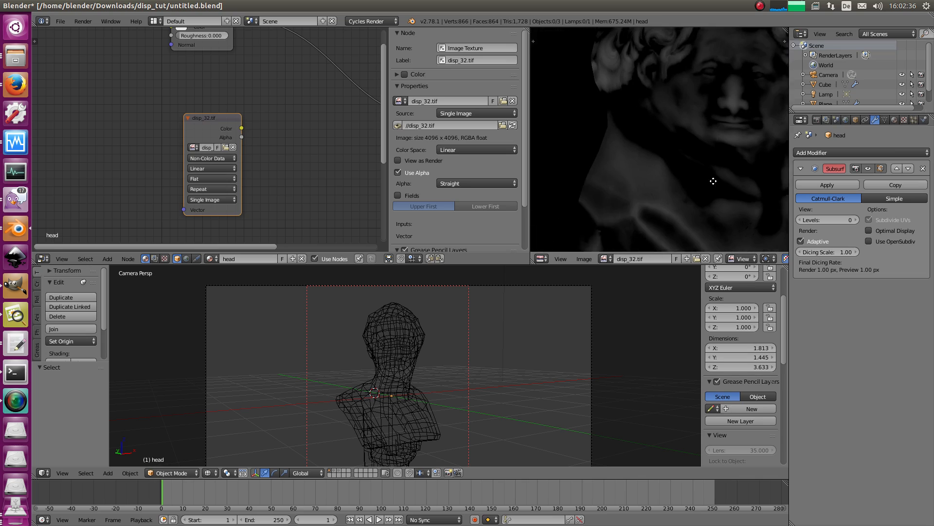
{"action": "mouse_move", "coordinate": [662, 232]}
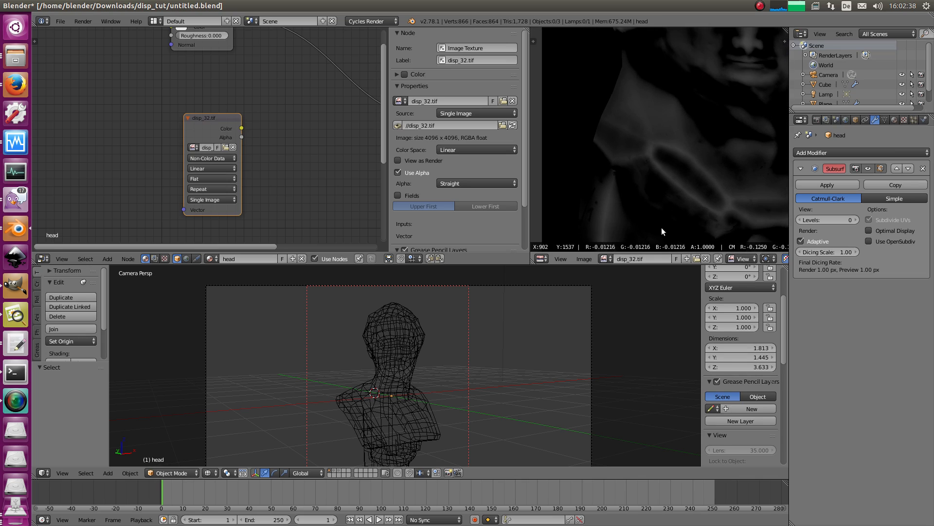
{"action": "mouse_move", "coordinate": [664, 165]}
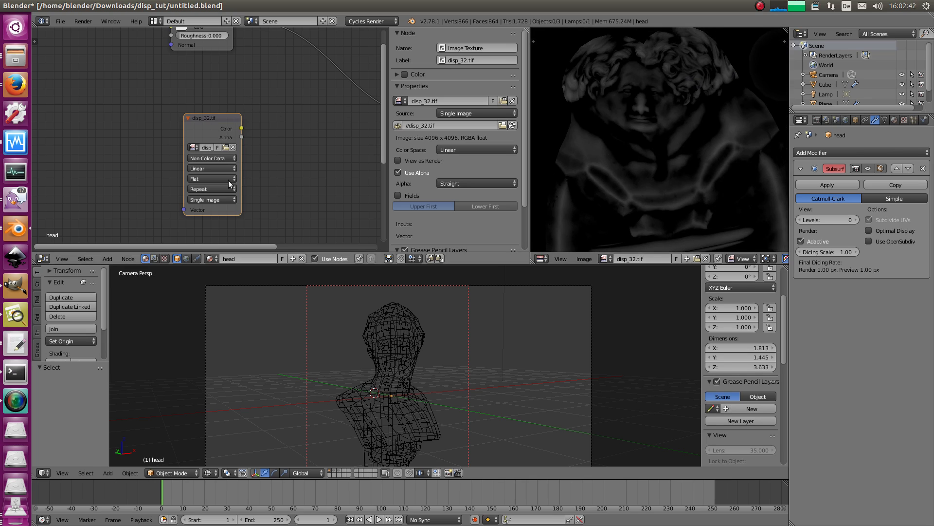
{"action": "mouse_move", "coordinate": [374, 312]}
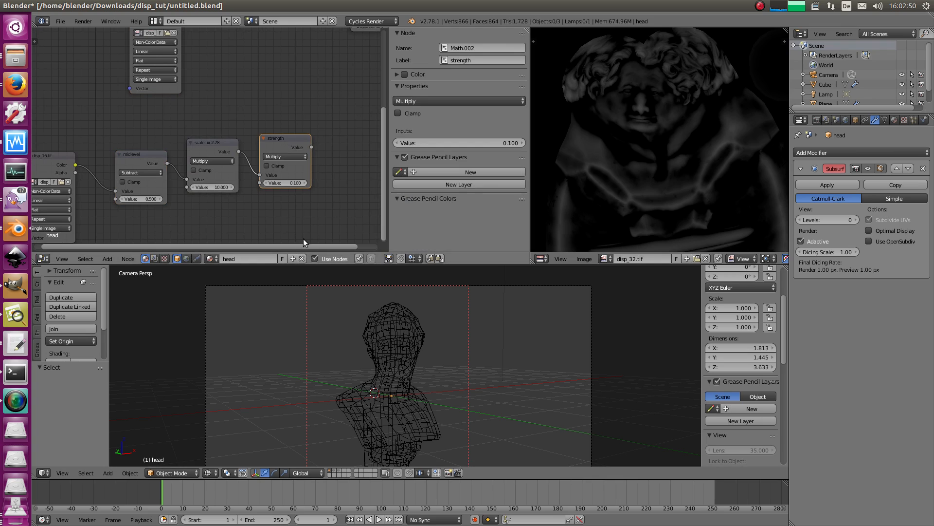
{"action": "mouse_move", "coordinate": [261, 112]}
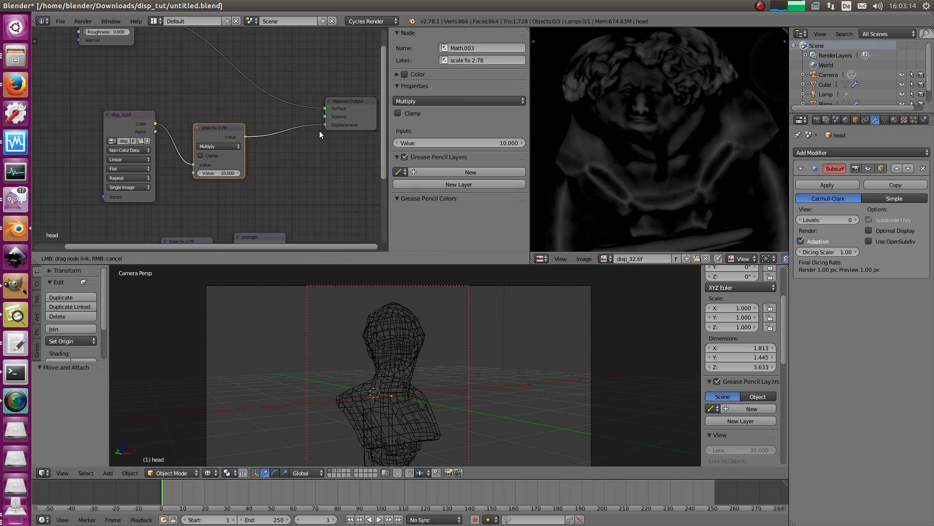
Connect the disp_32.tif scale fix 2.78 node output to Material Output Displacement
{"action": "left_click", "coordinate": [129, 150]}
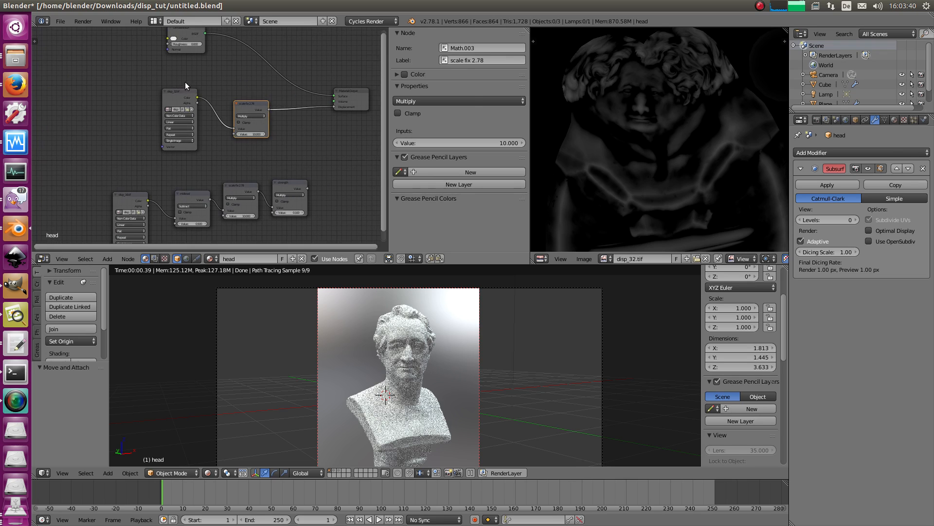
Apply the bust's scale so it reads 1 while keeping its fourfold size
{"action": "left_click", "coordinate": [161, 128]}
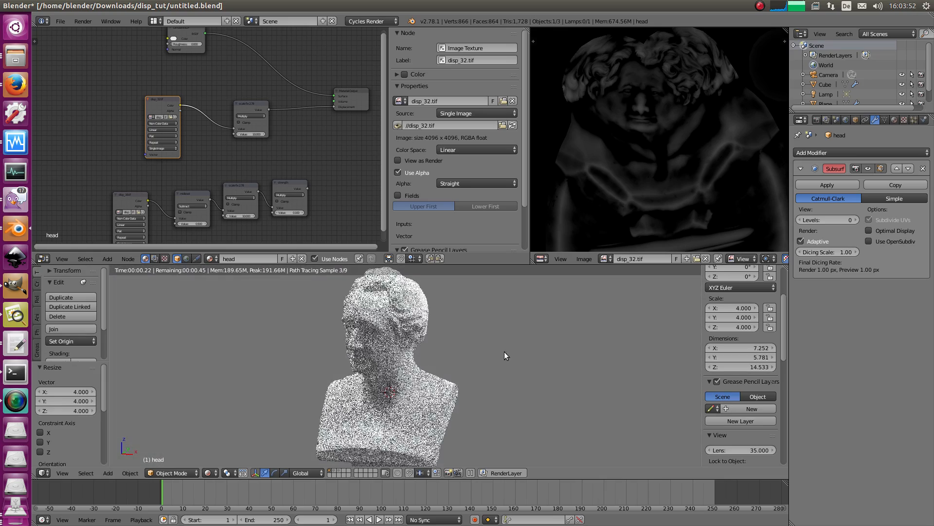
{"action": "left_click", "coordinate": [130, 472]}
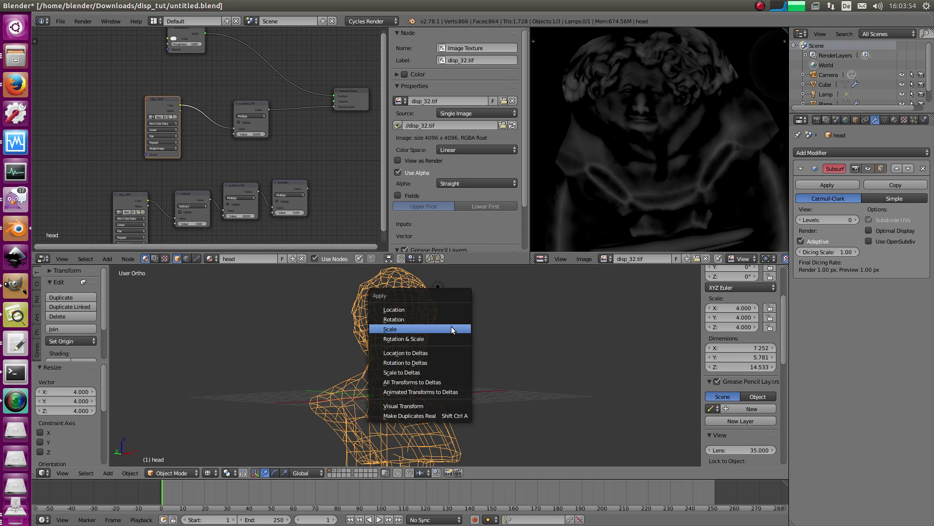
{"action": "left_click", "coordinate": [390, 329]}
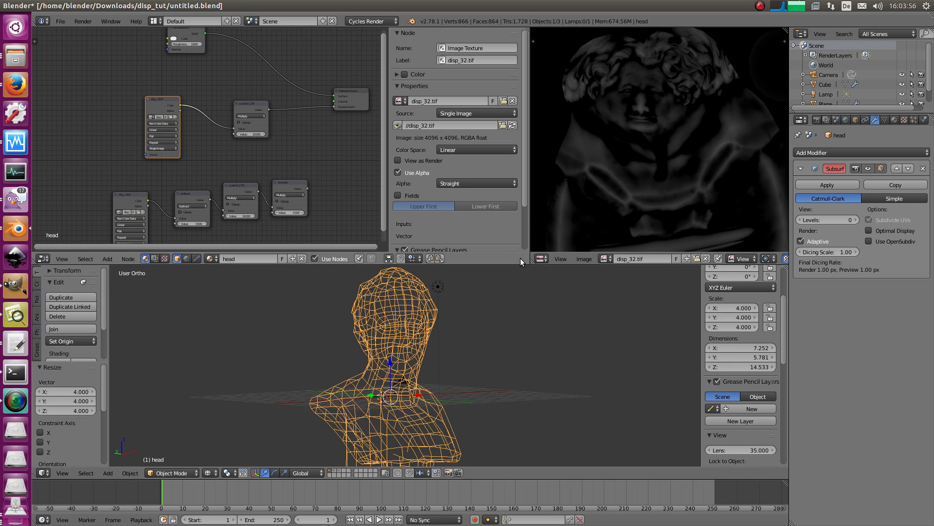
{"action": "left_click", "coordinate": [129, 472]}
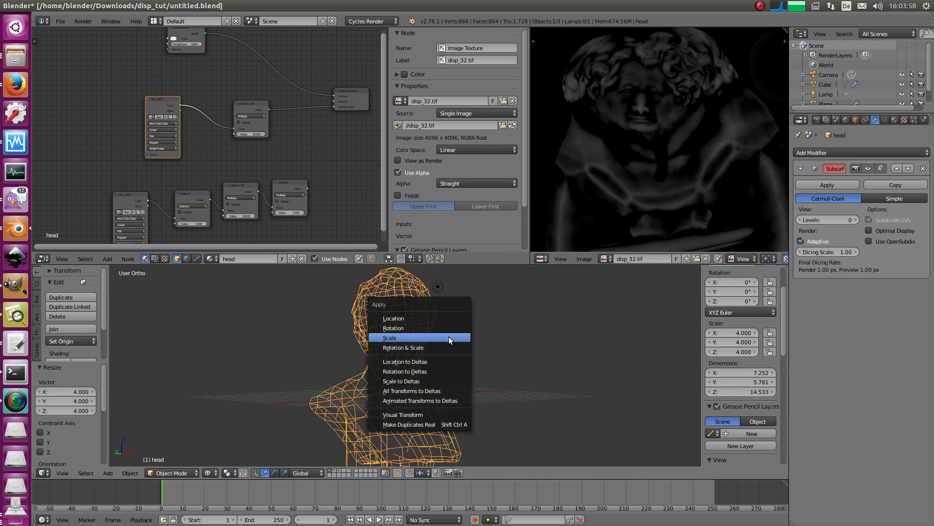
{"action": "left_click", "coordinate": [390, 338]}
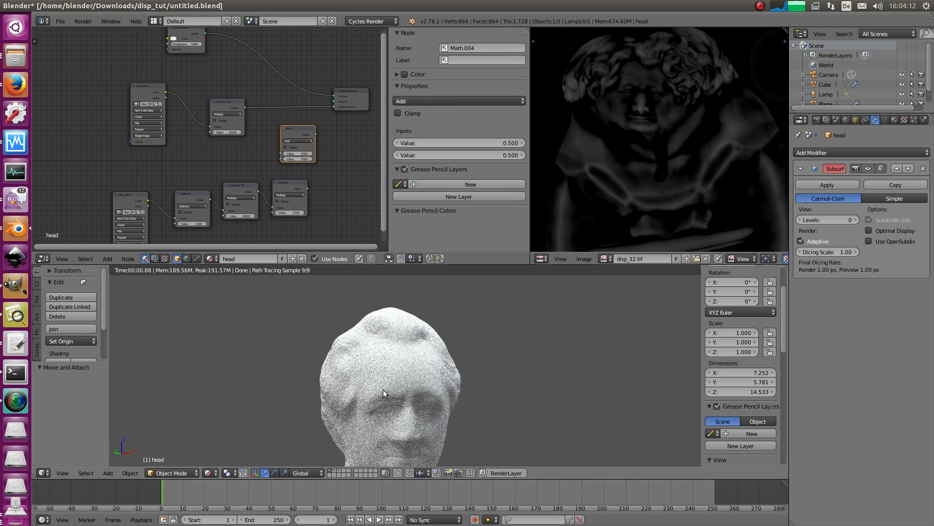
Choose an operation for the new Math node and select the disp_16.tif Image Texture node
{"action": "left_click", "coordinate": [319, 142]}
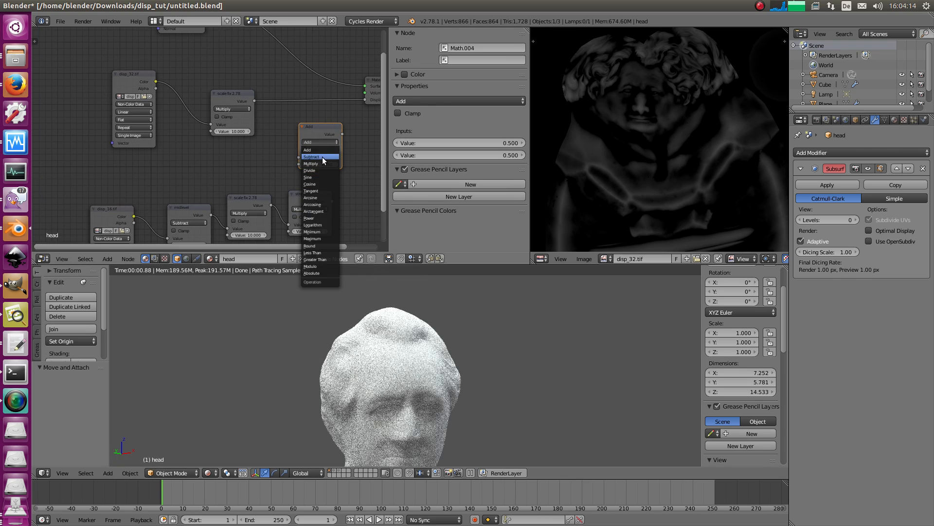
{"action": "left_click", "coordinate": [311, 164]}
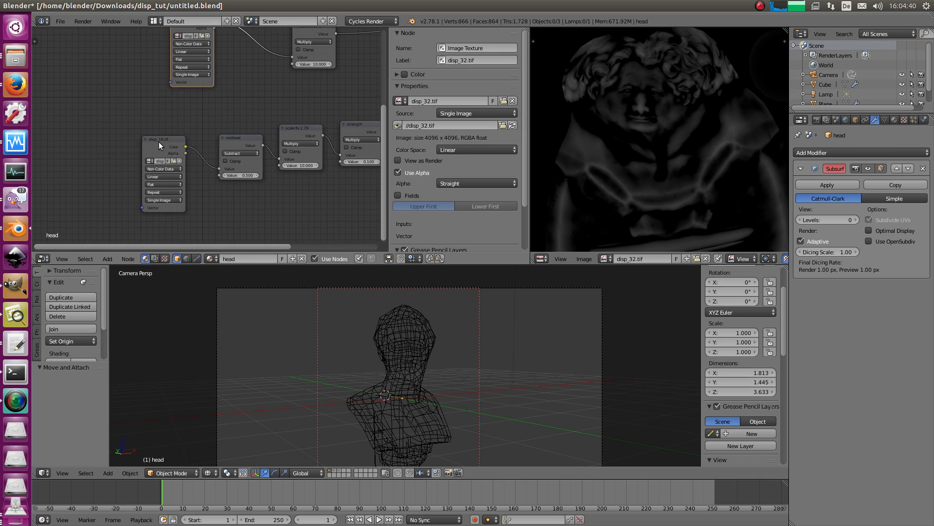
{"action": "left_click", "coordinate": [162, 138]}
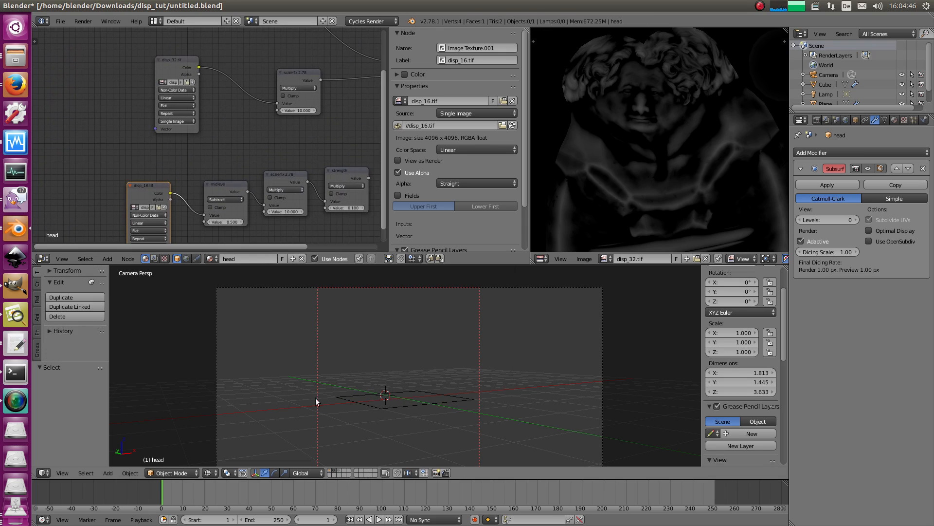
Preview the plane's checker displacement with Rendered viewport shading
{"action": "left_click", "coordinate": [399, 398]}
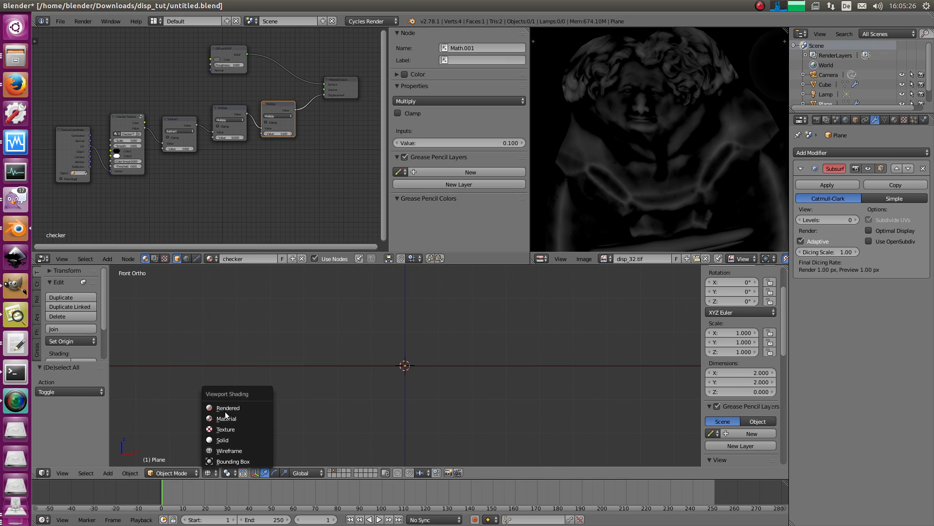
{"action": "left_click", "coordinate": [228, 407]}
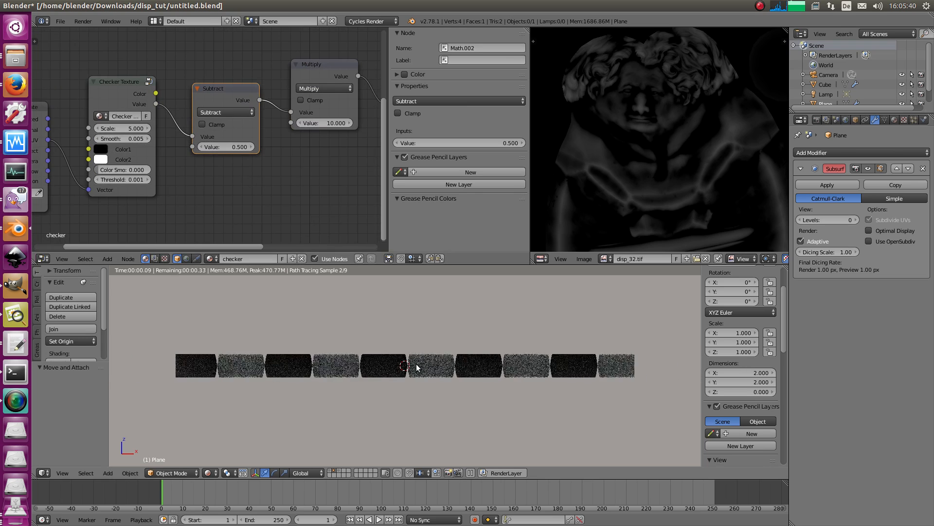
Add a second Checker Texture node fed by Texture Coordinate in the plane's material
{"action": "left_click", "coordinate": [225, 147]}
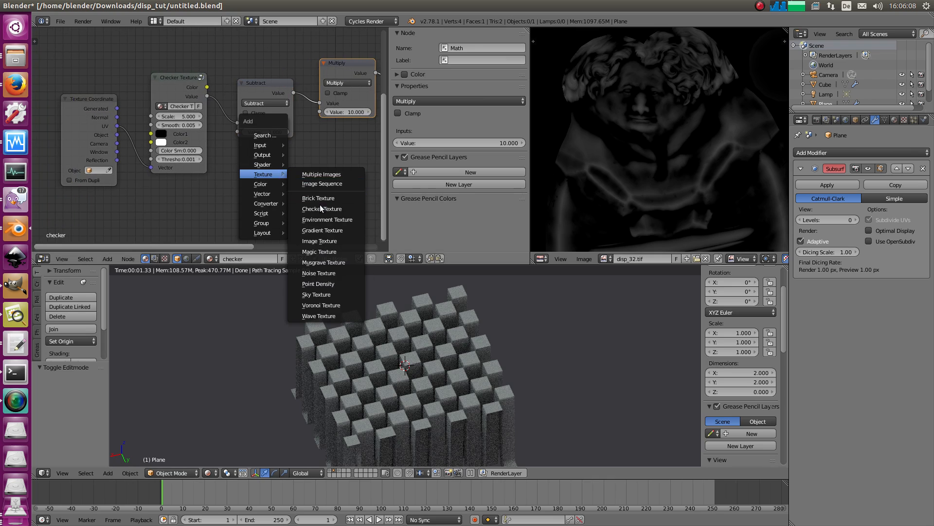
{"action": "left_click", "coordinate": [322, 209]}
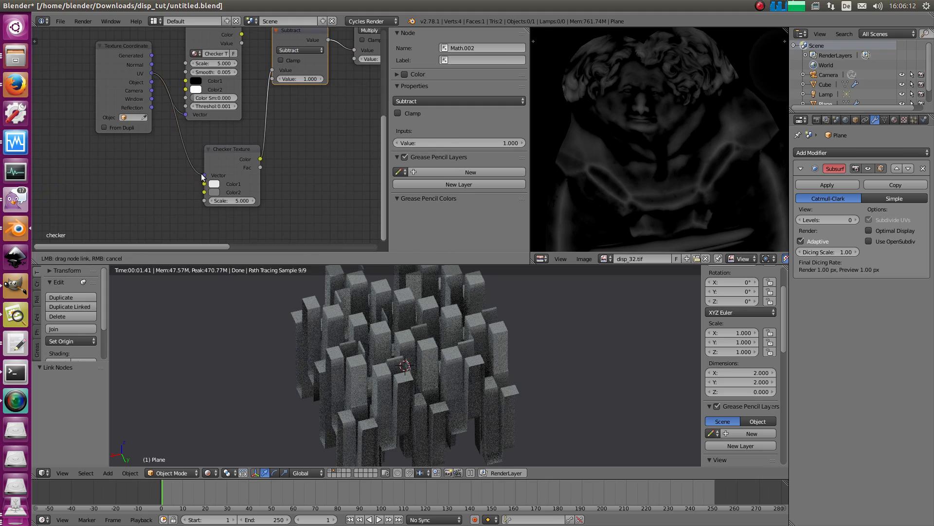
{"action": "left_click", "coordinate": [204, 184]}
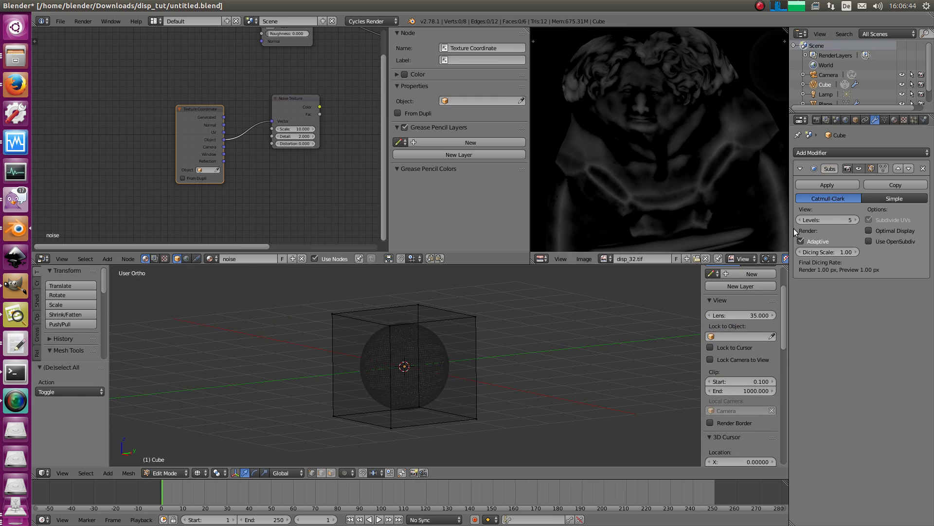
Raise the sphere's subdivision level and link the Noise Texture to material Displacement
{"action": "left_click", "coordinate": [850, 219]}
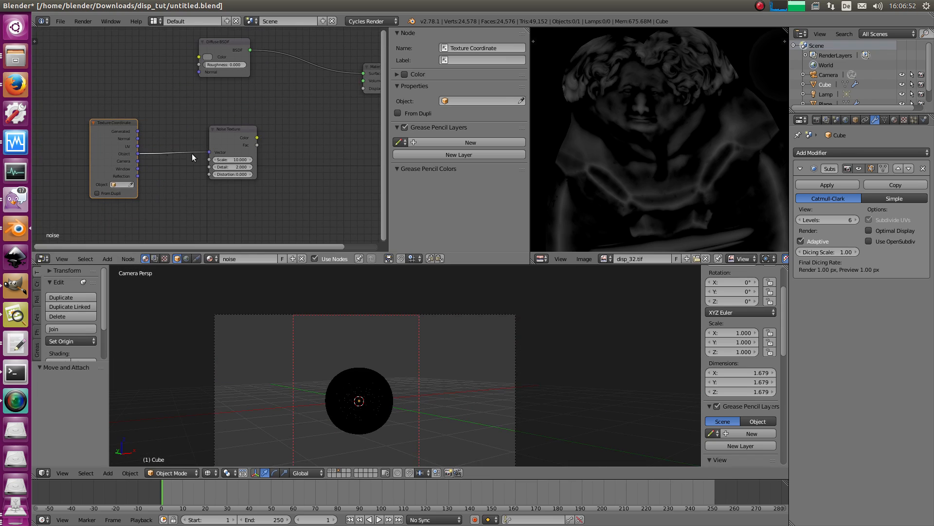
{"action": "left_click", "coordinate": [179, 139]}
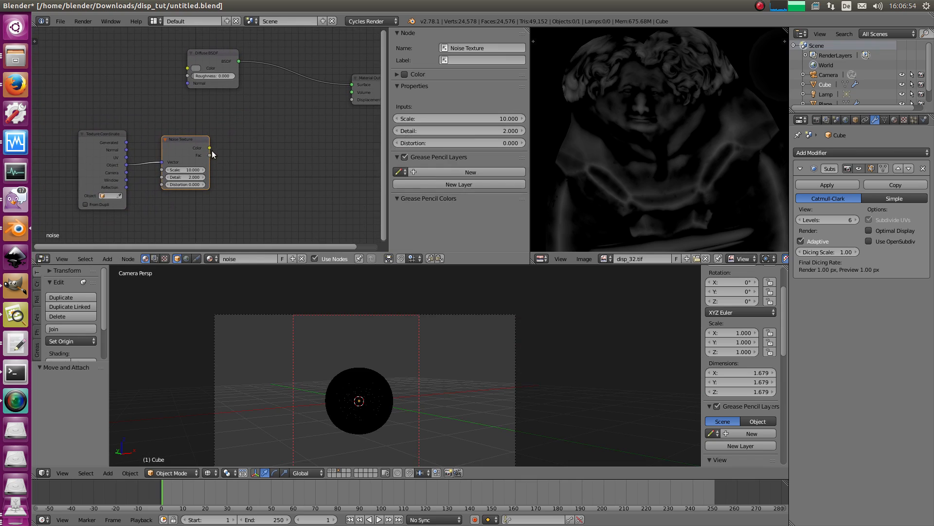
{"action": "left_click_drag", "start_coordinate": [210, 148], "coordinate": [236, 182]}
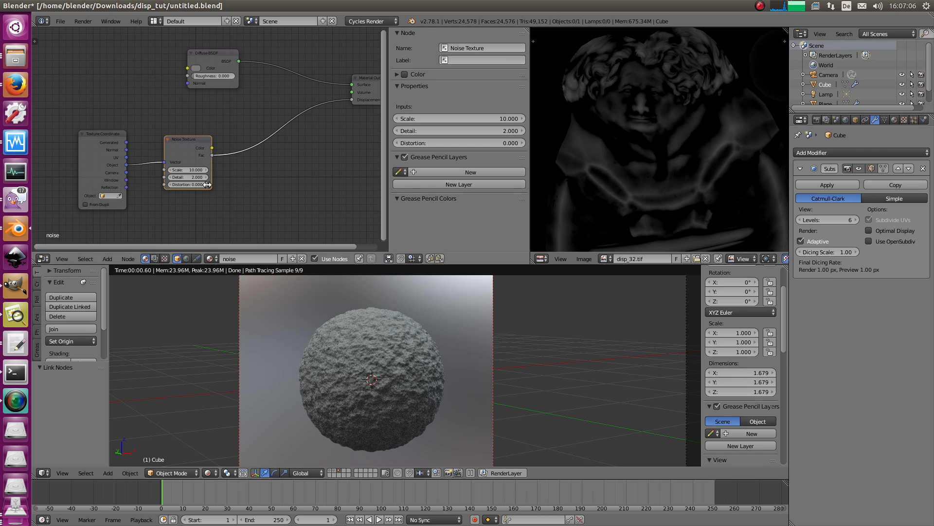
Insert a Math node set to Multiply between the noise and displacement
{"action": "left_click", "coordinate": [221, 206]}
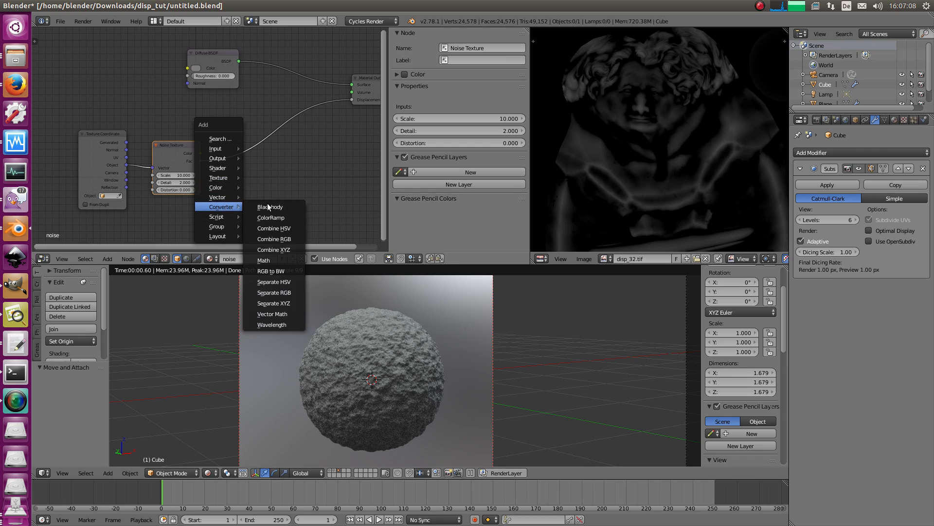
{"action": "left_click", "coordinate": [264, 260]}
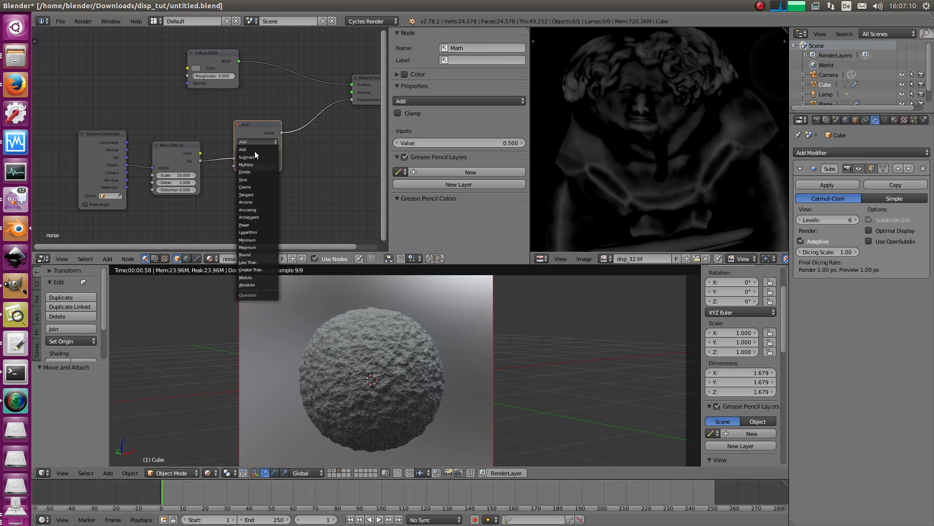
{"action": "left_click", "coordinate": [246, 165]}
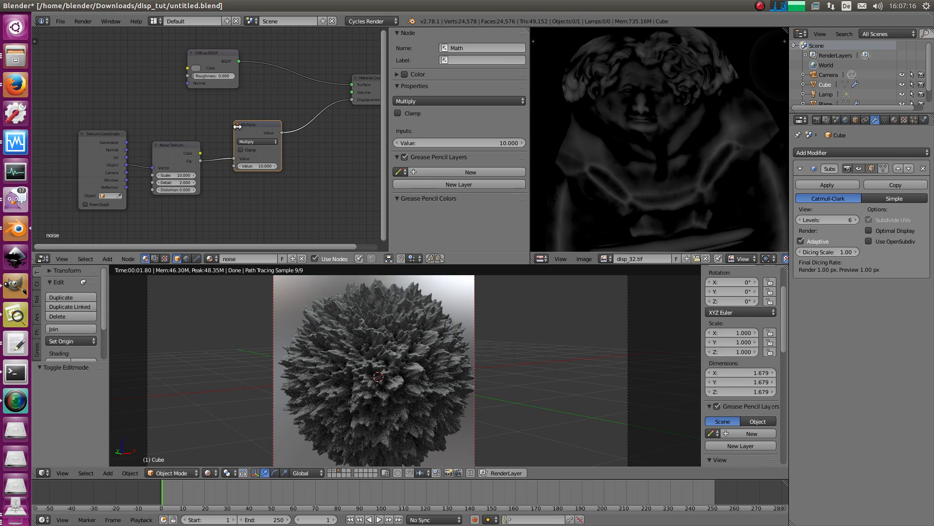
{"action": "left_click", "coordinate": [173, 145]}
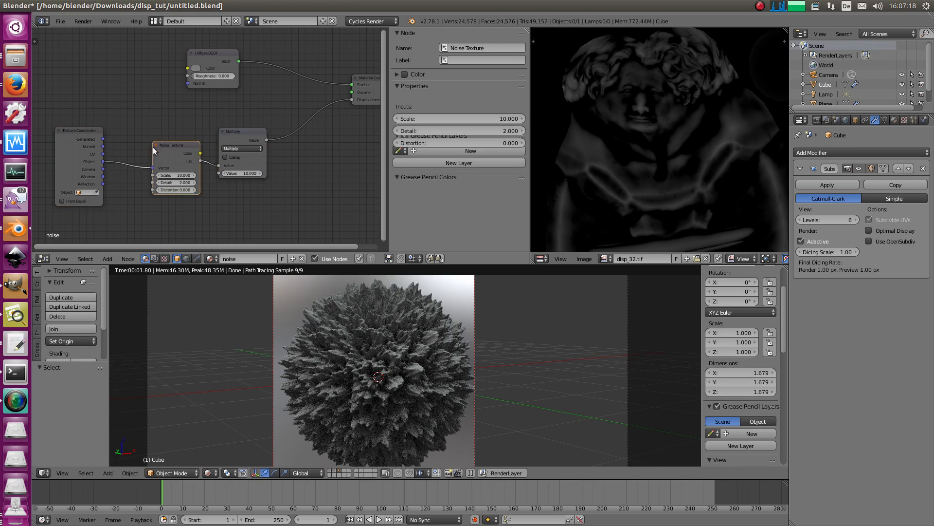
{"action": "left_click", "coordinate": [230, 130]}
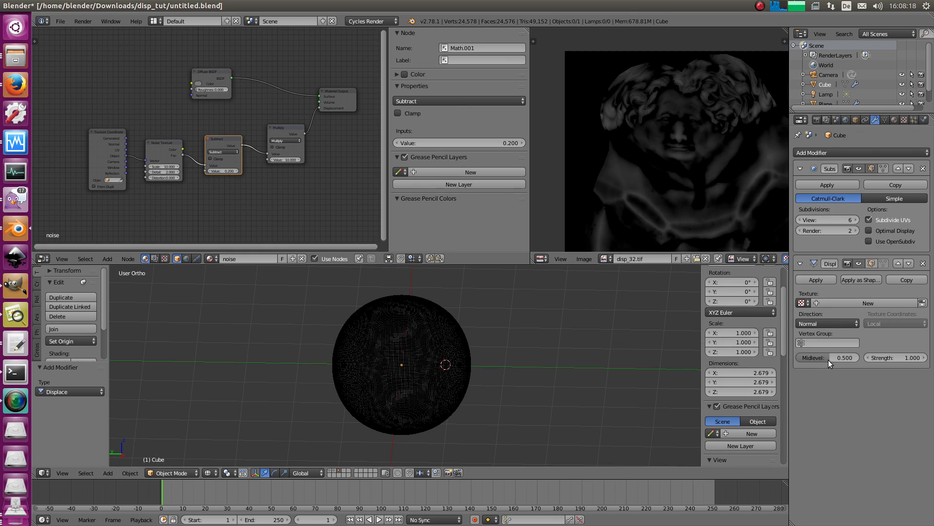
{"action": "mouse_move", "coordinate": [825, 342]}
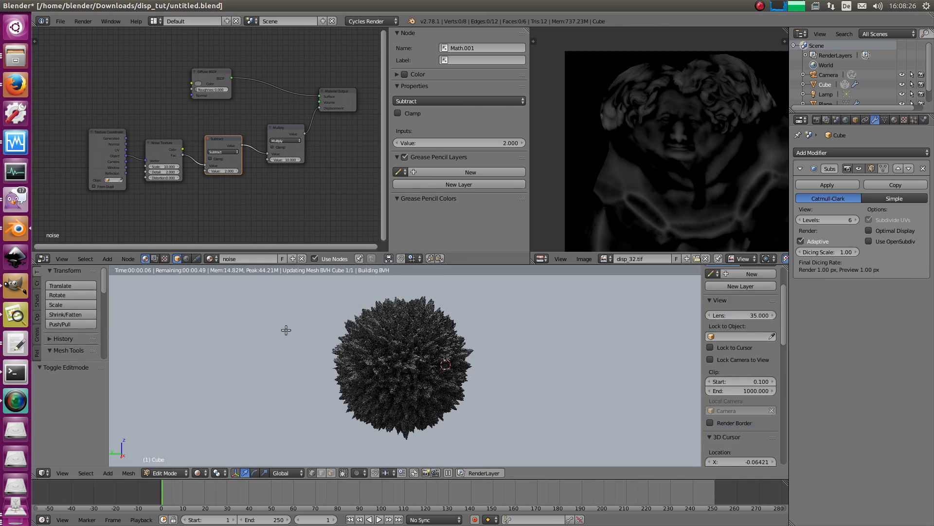
Return to Object Mode and set the Subtract node's value to 5.5
{"action": "left_click", "coordinate": [167, 472]}
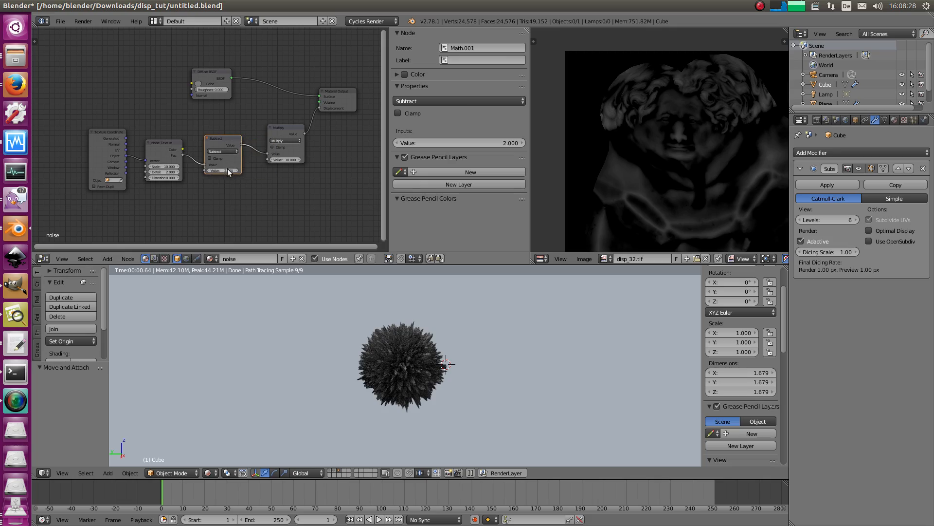
{"action": "left_click", "coordinate": [459, 143]}
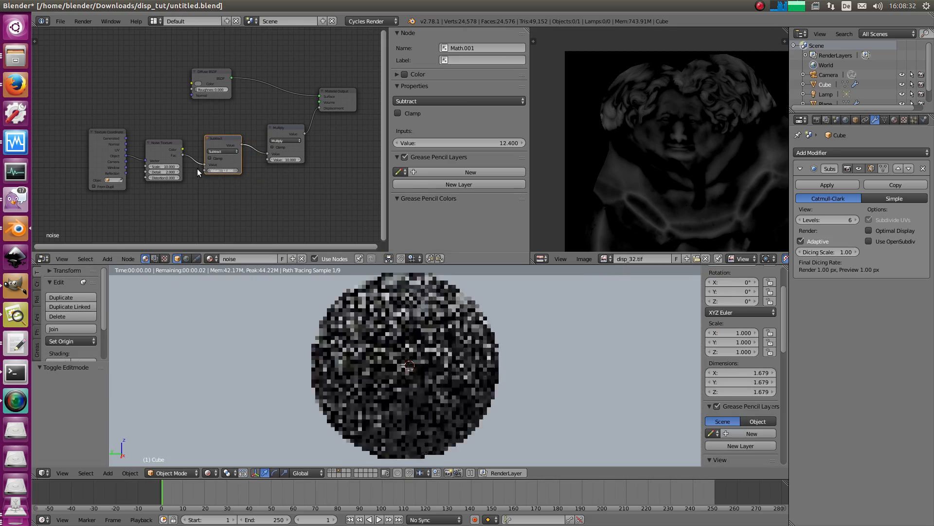
{"action": "type", "text": "5.500"}
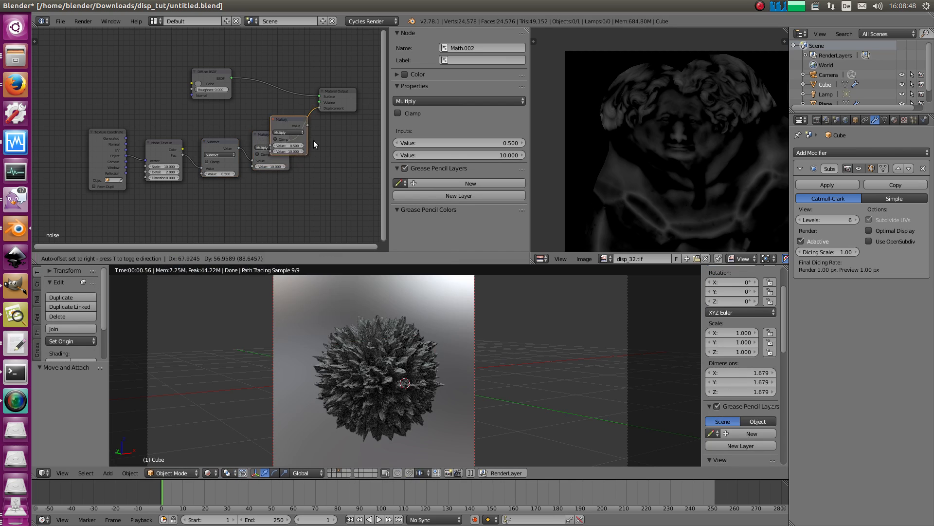
Place the duplicated Math node before Material Output, keeping it on Multiply
{"action": "left_click", "coordinate": [327, 116]}
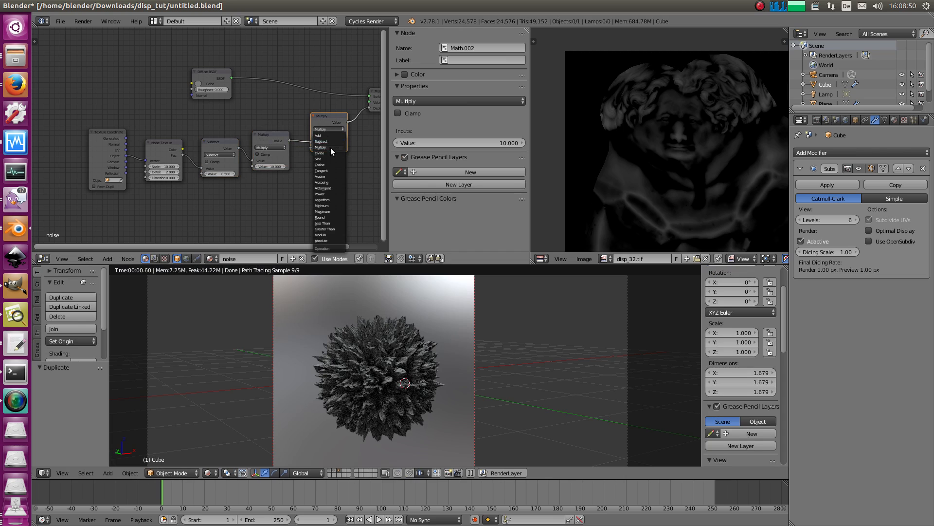
{"action": "left_click", "coordinate": [321, 147]}
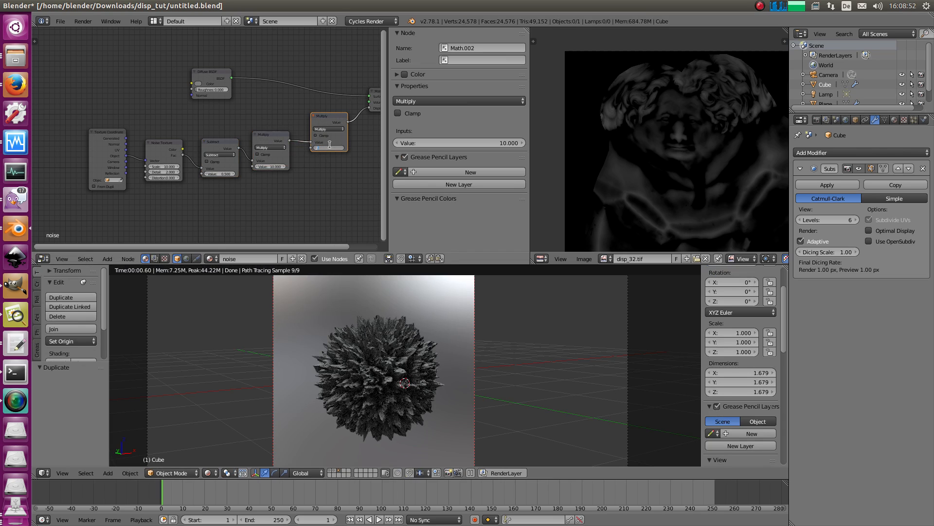